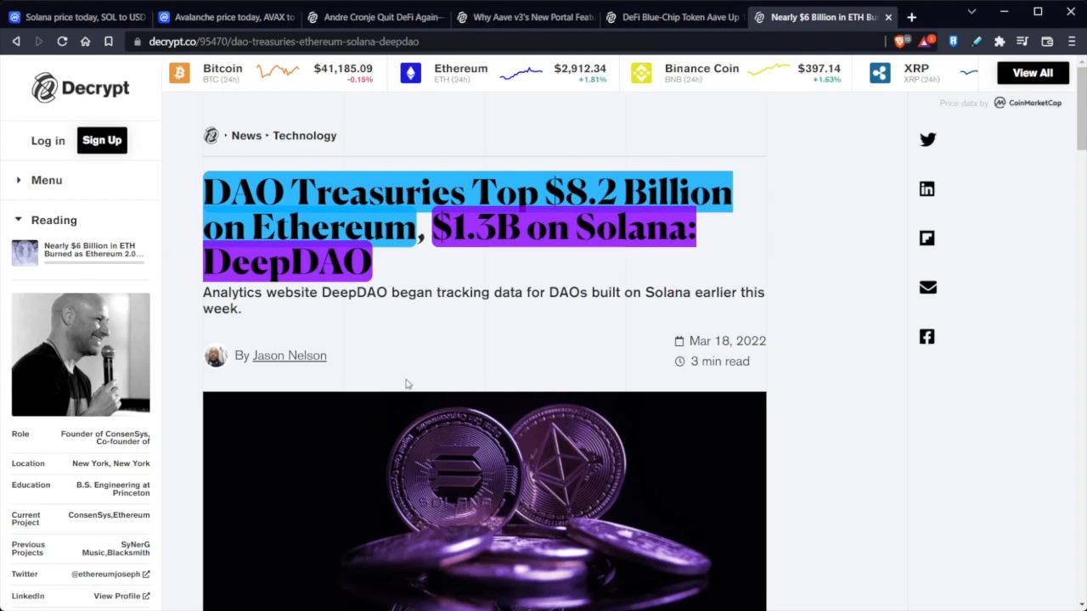
pyautogui.moveTo(651, 371)
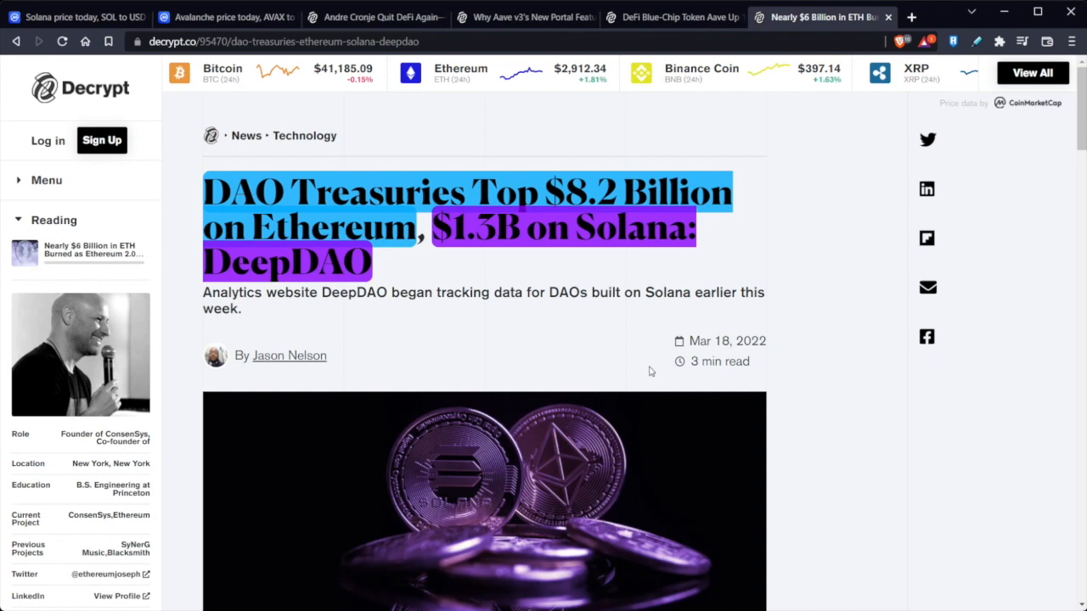
# Step: Glance through the Aave, Bitcoin Odyssey and Solana tabs, then scroll the DAO treasuries article body
pyautogui.click(674, 17)
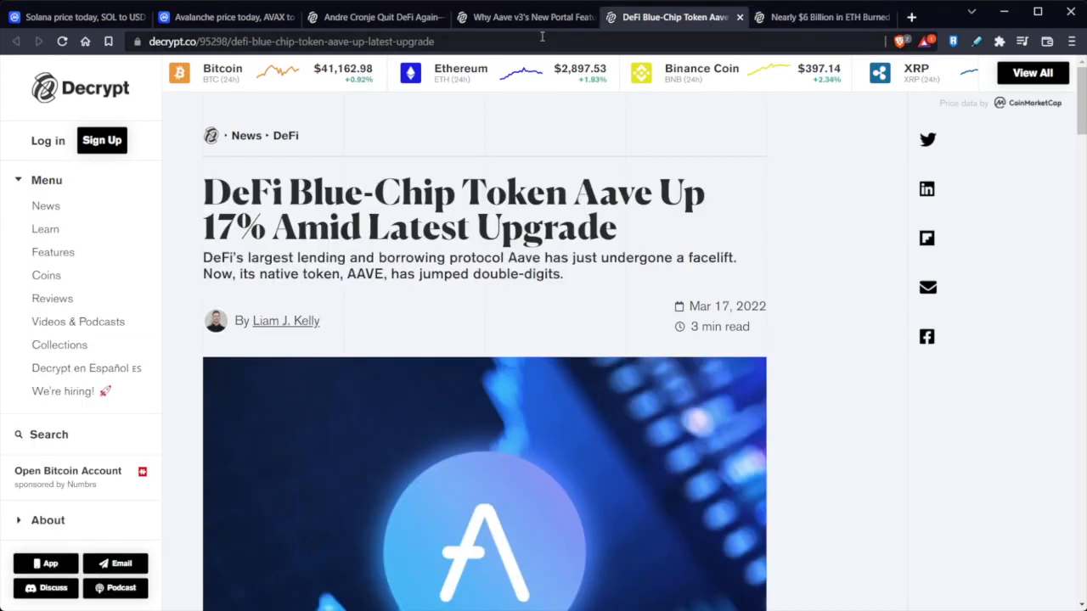
pyautogui.click(524, 17)
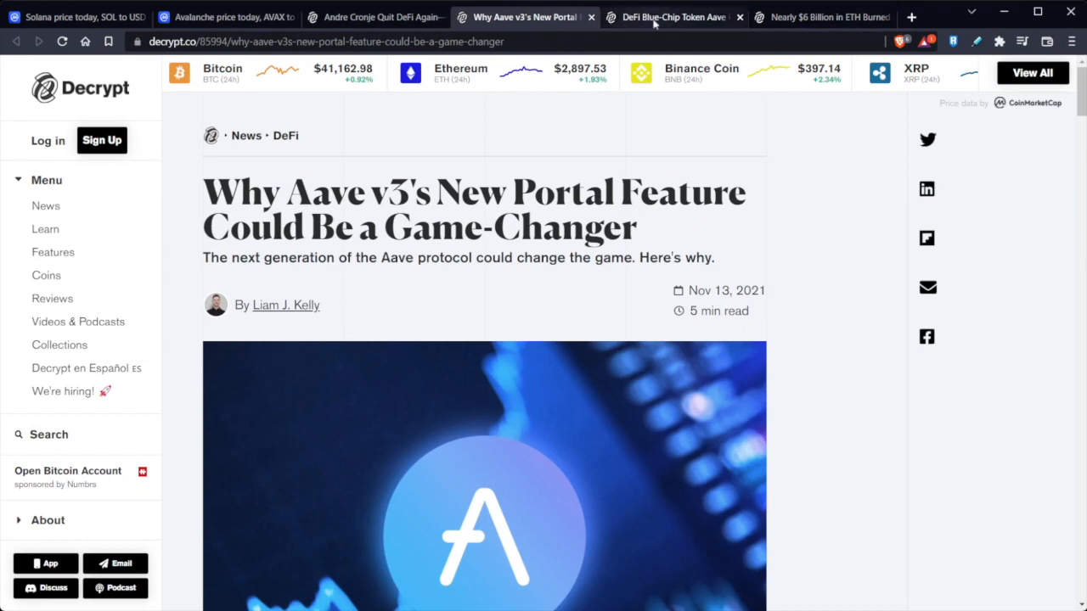
pyautogui.click(373, 17)
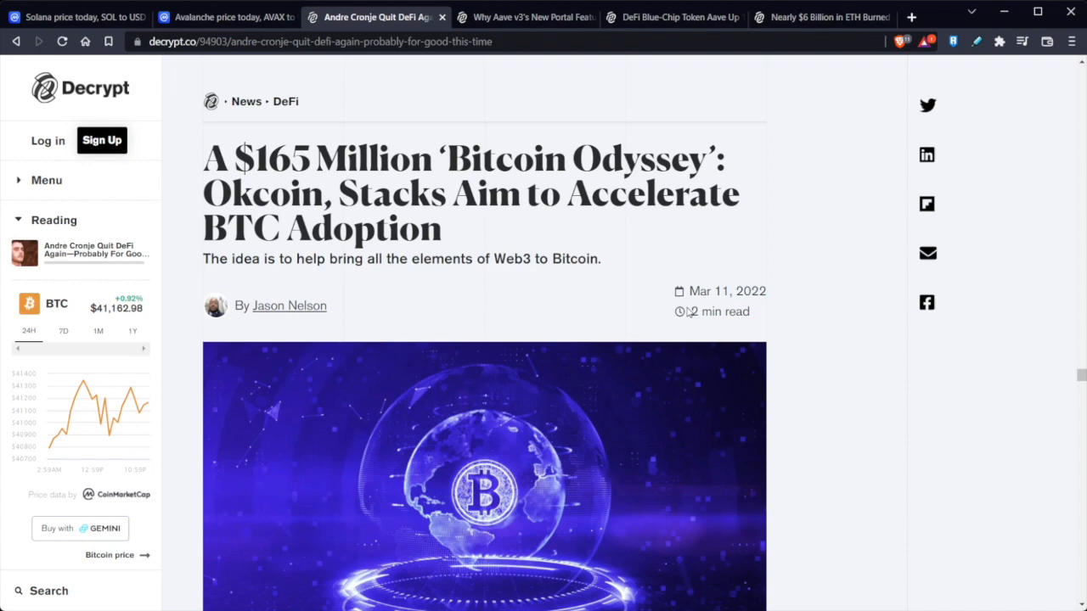
pyautogui.click(76, 17)
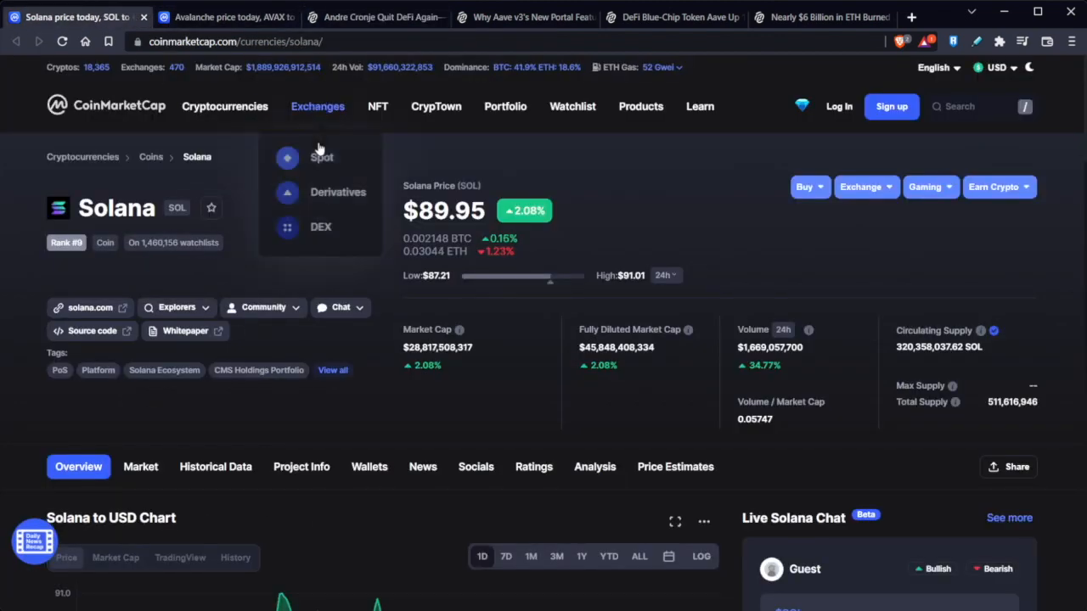
pyautogui.click(225, 17)
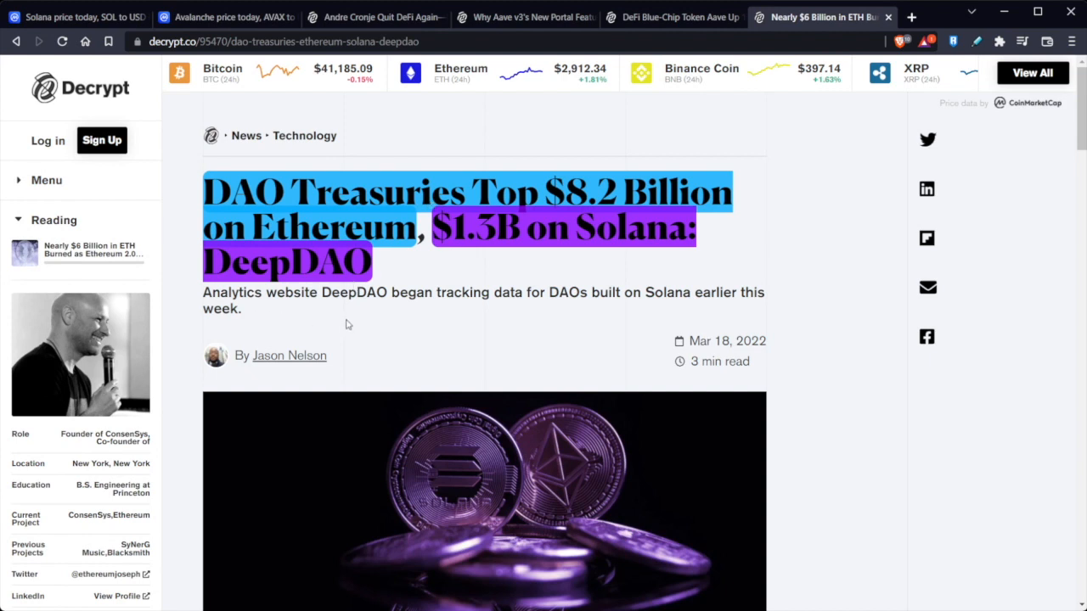
pyautogui.moveTo(639, 344)
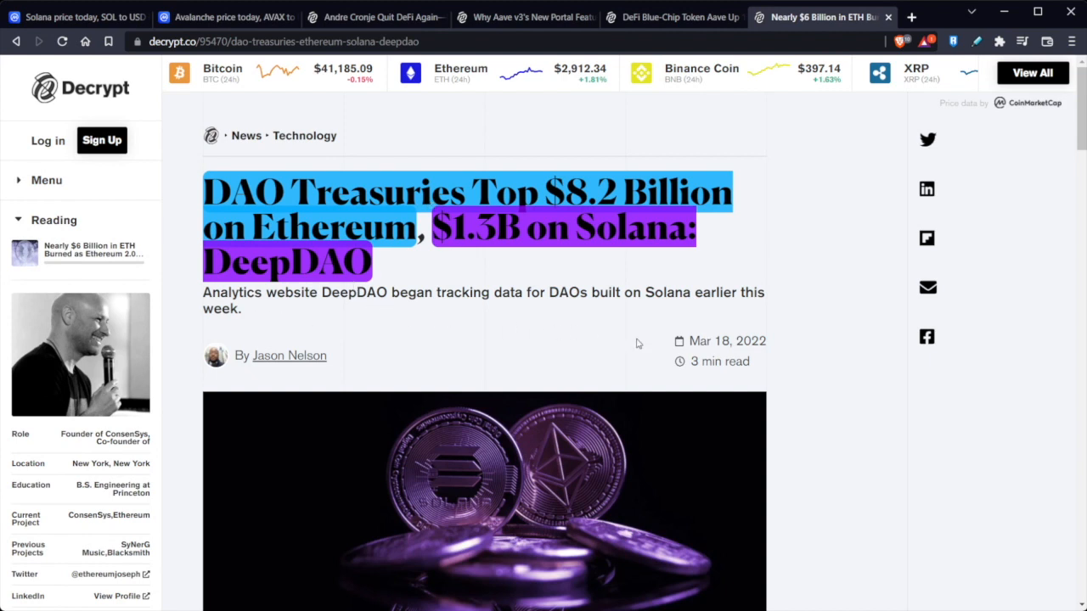
pyautogui.moveTo(570, 324)
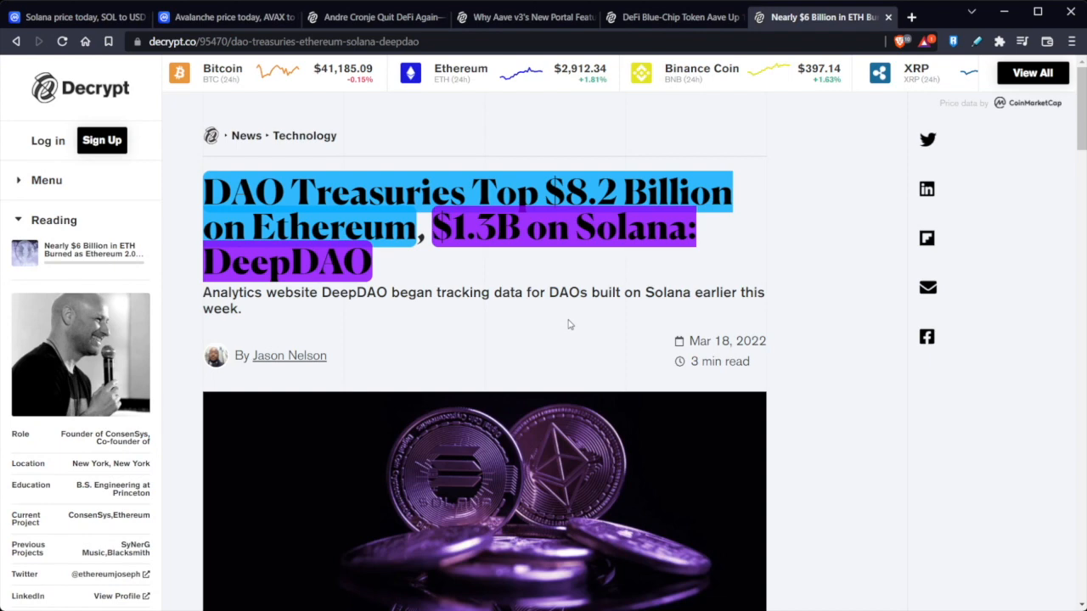
pyautogui.scroll(-3)
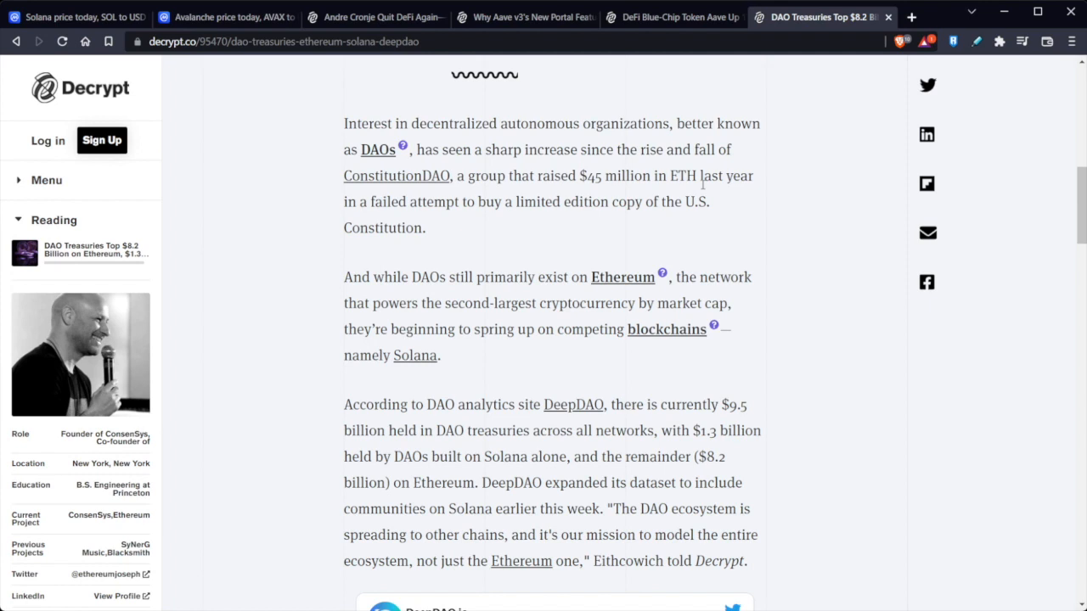
pyautogui.moveTo(709, 193)
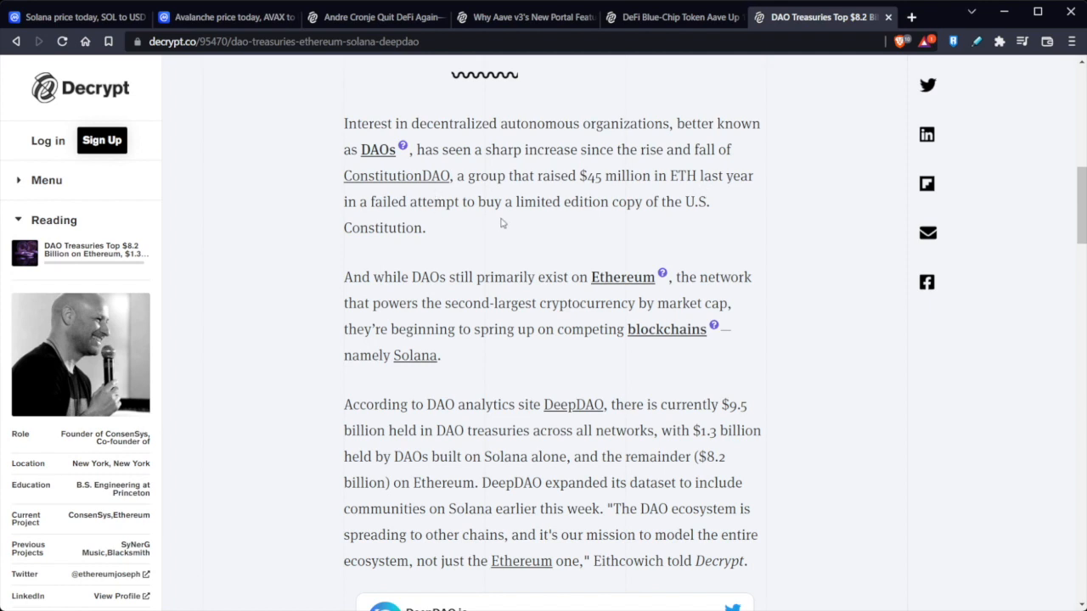
pyautogui.moveTo(500, 218)
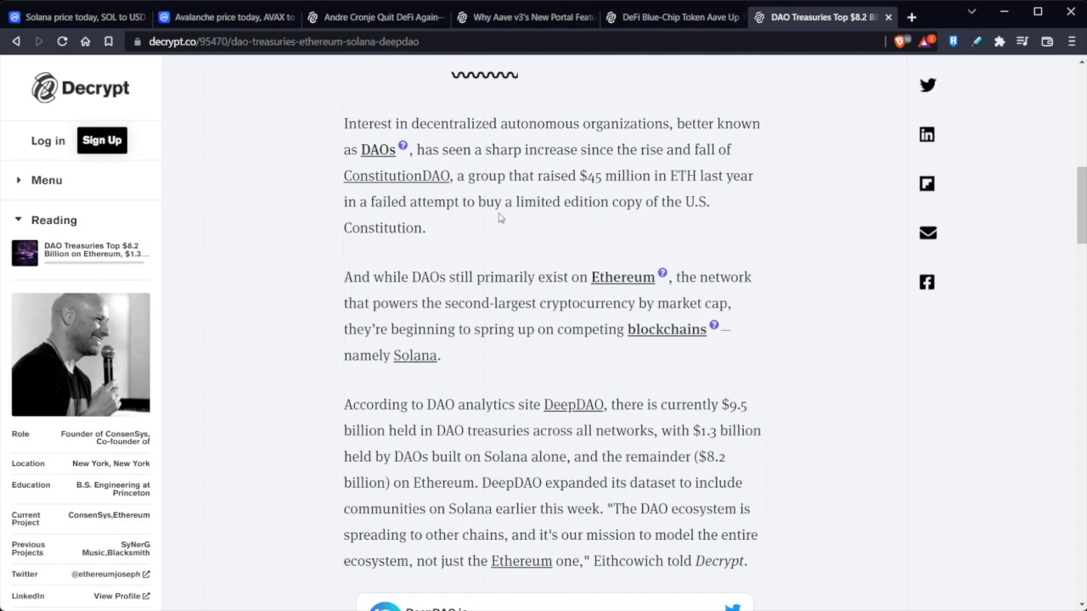
pyautogui.moveTo(412, 355)
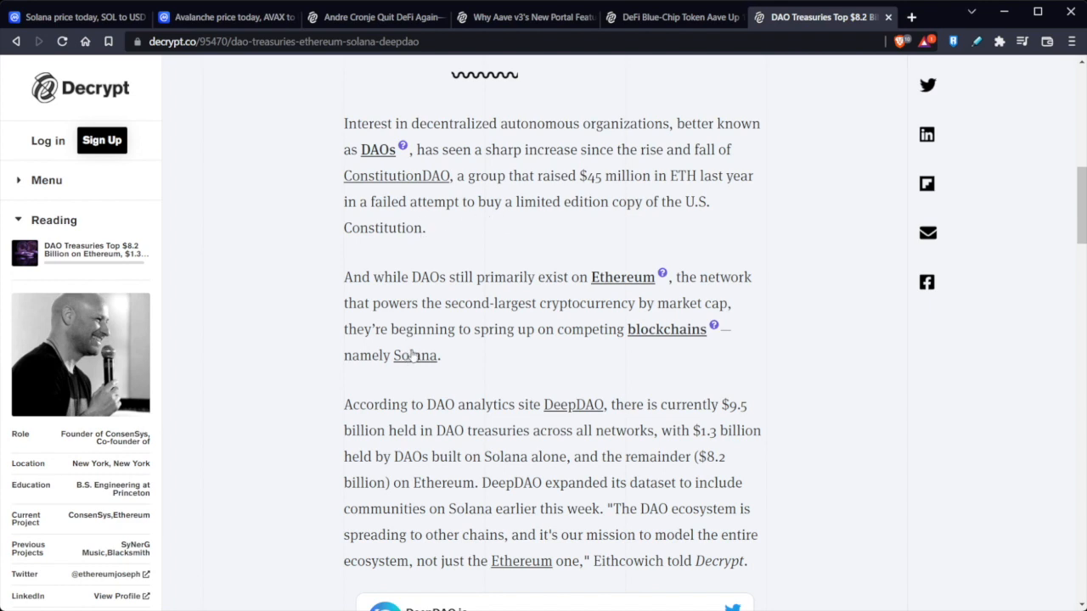
pyautogui.moveTo(596, 323)
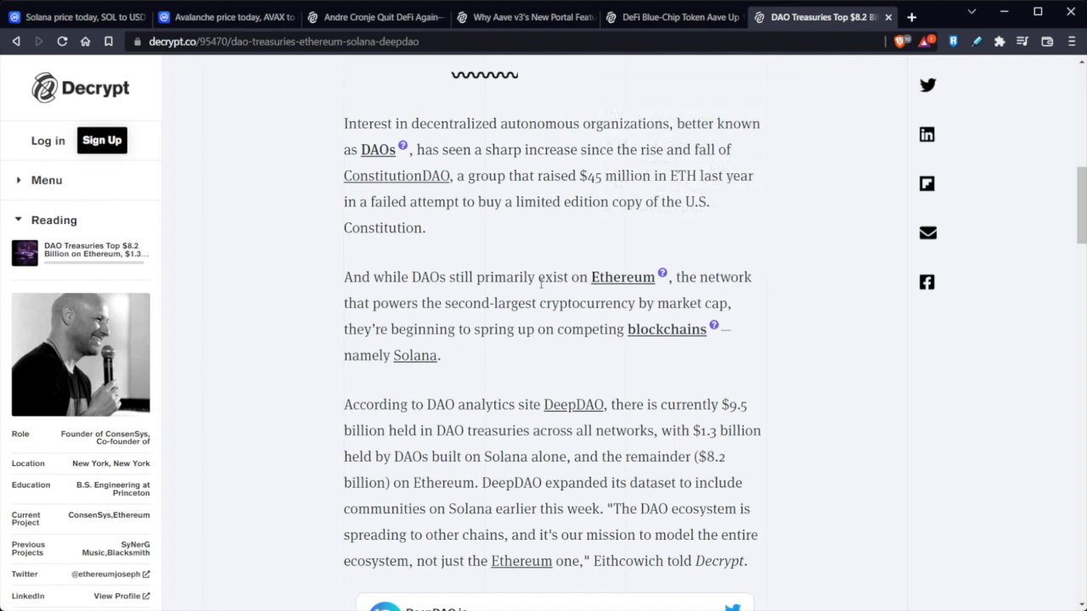
pyautogui.moveTo(519, 344)
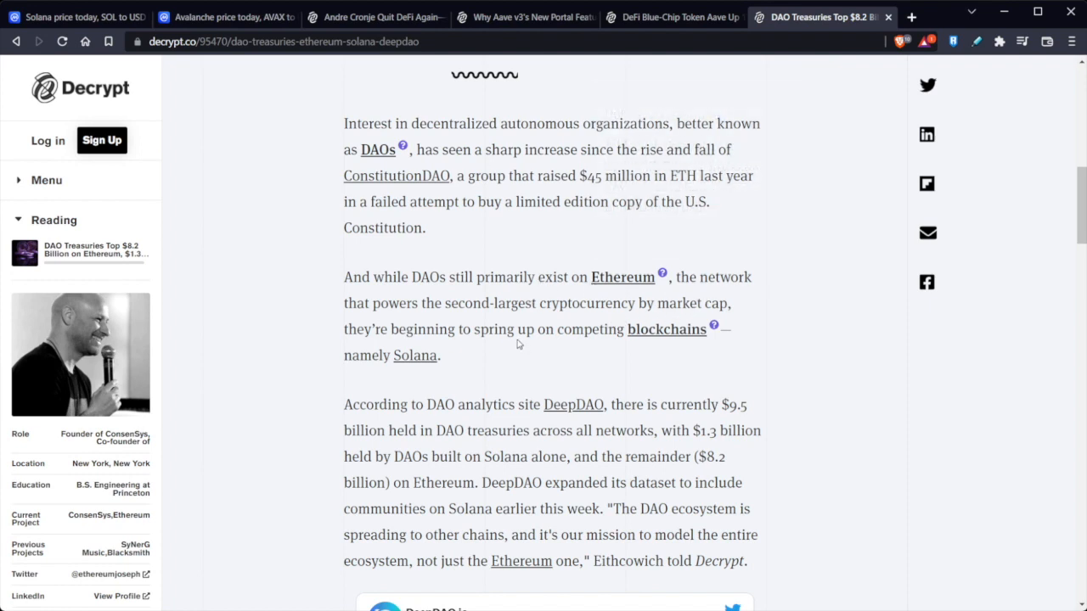
pyautogui.moveTo(484, 292)
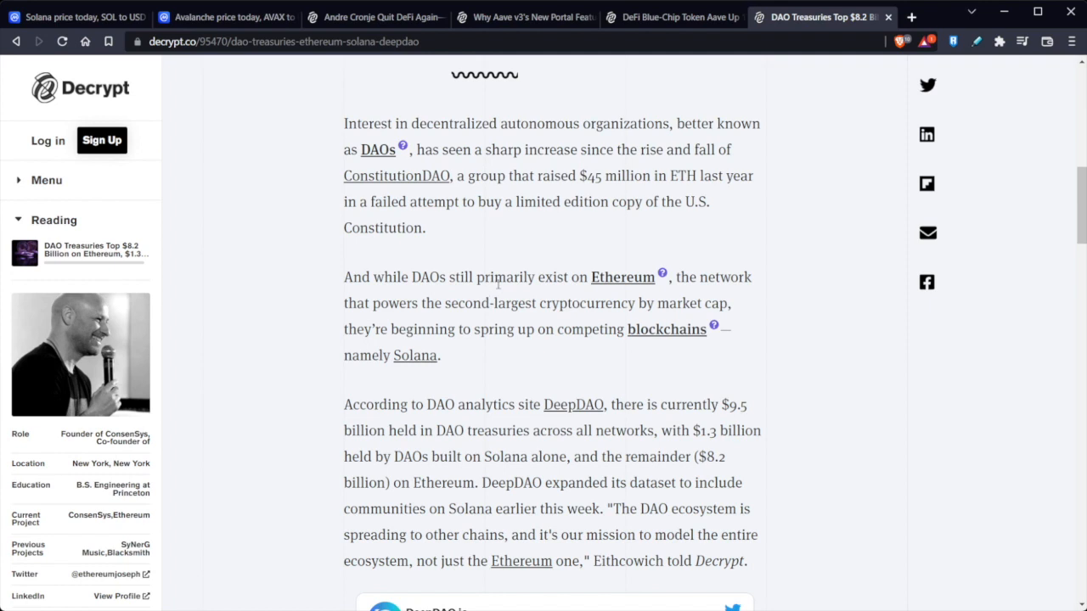
pyautogui.moveTo(496, 376)
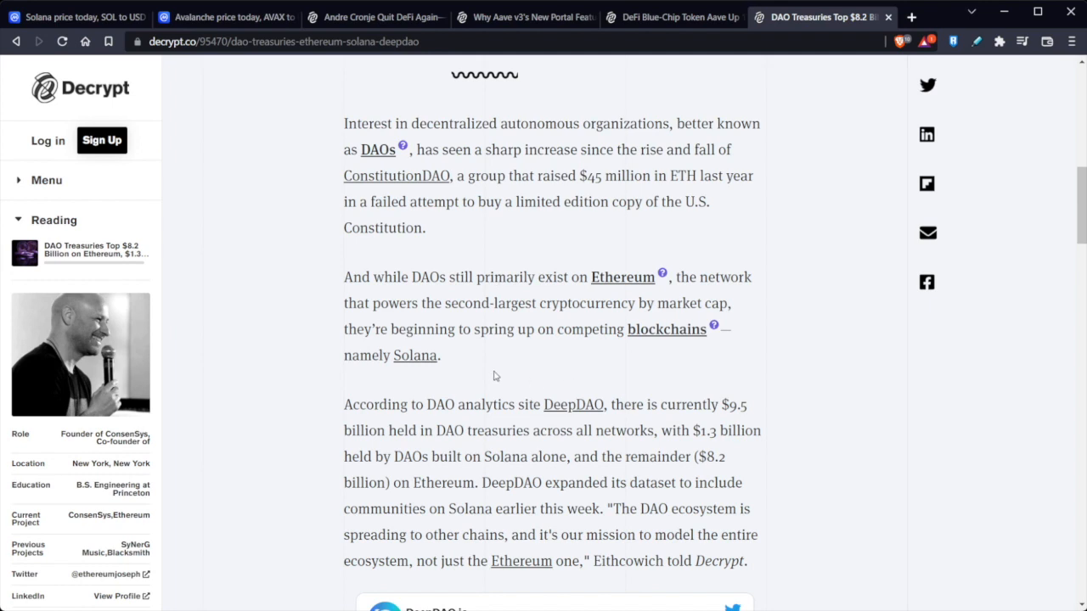
pyautogui.moveTo(484, 381)
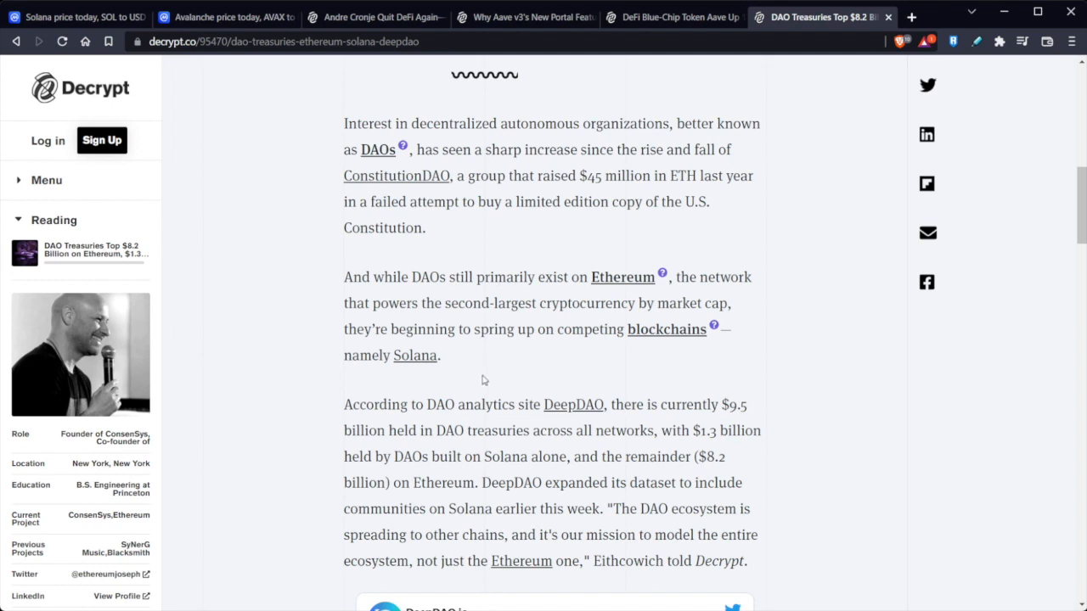
pyautogui.moveTo(484, 380)
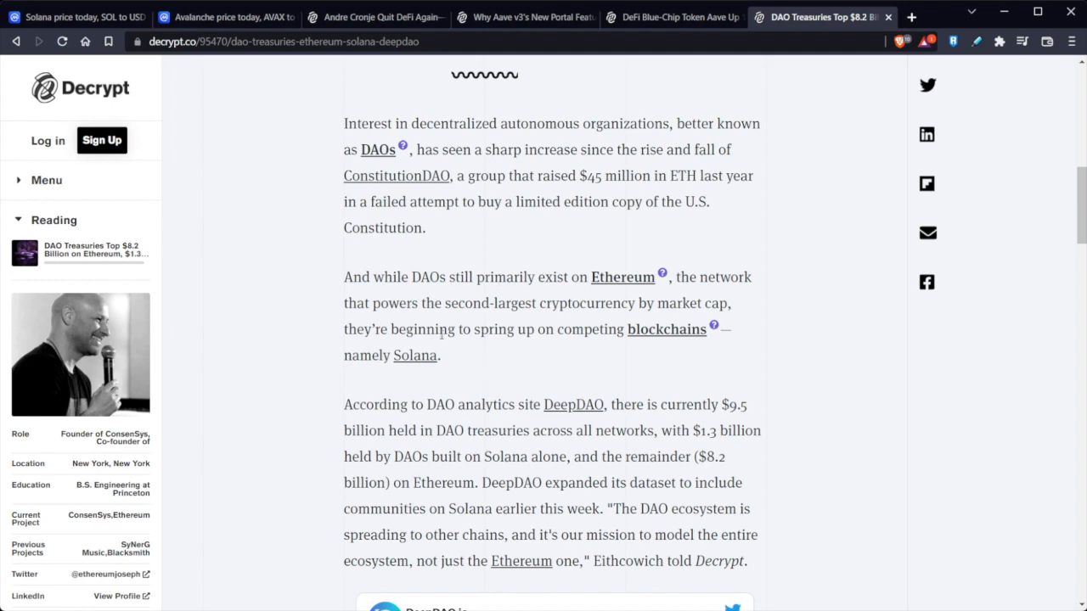
pyautogui.moveTo(440, 348)
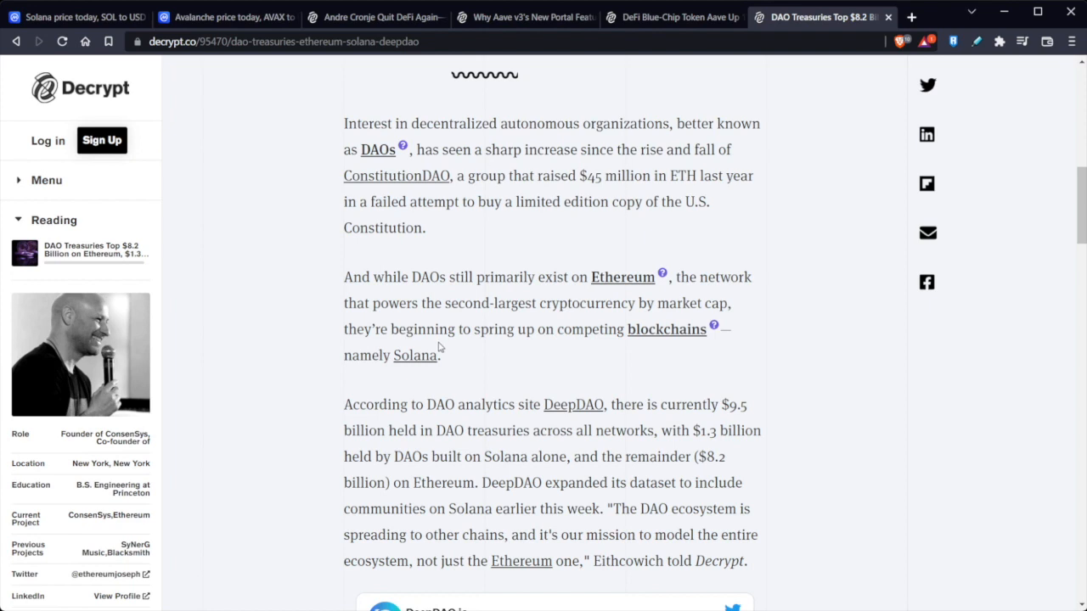
pyautogui.moveTo(753, 392)
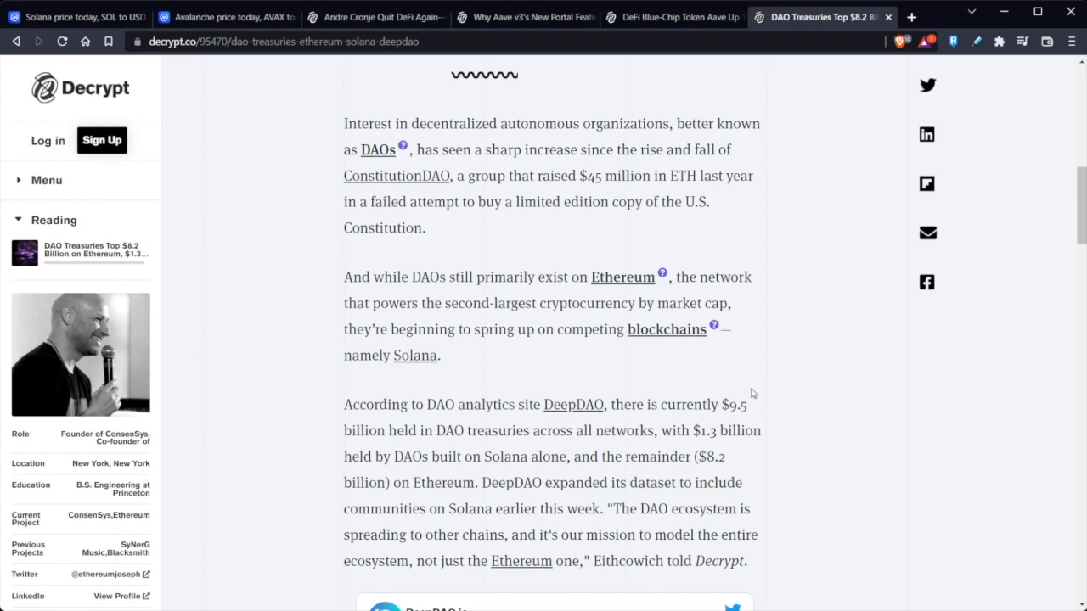
pyautogui.moveTo(743, 382)
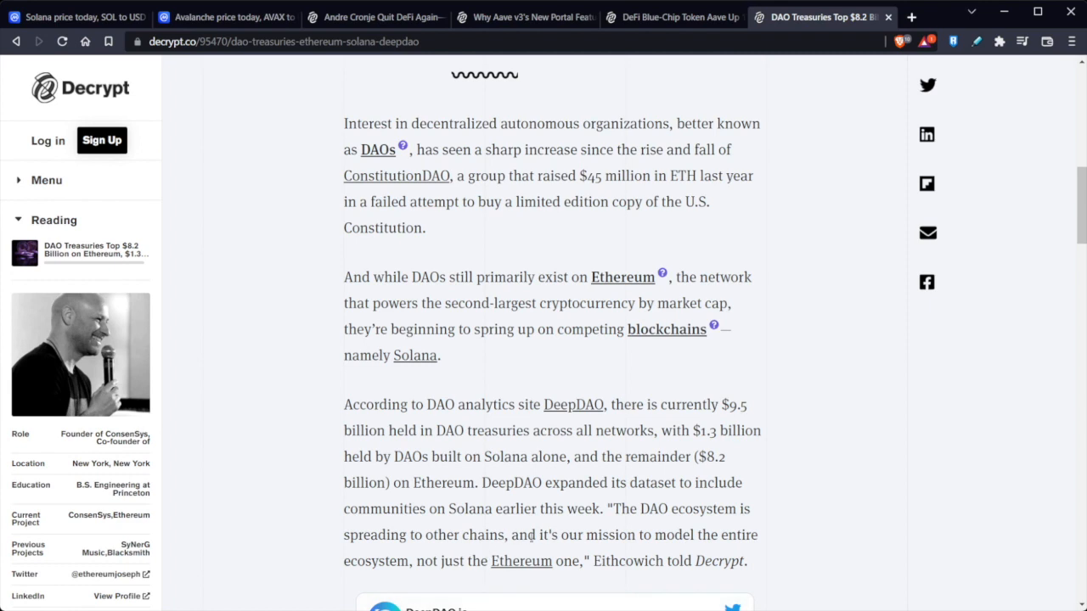
pyautogui.moveTo(662, 525)
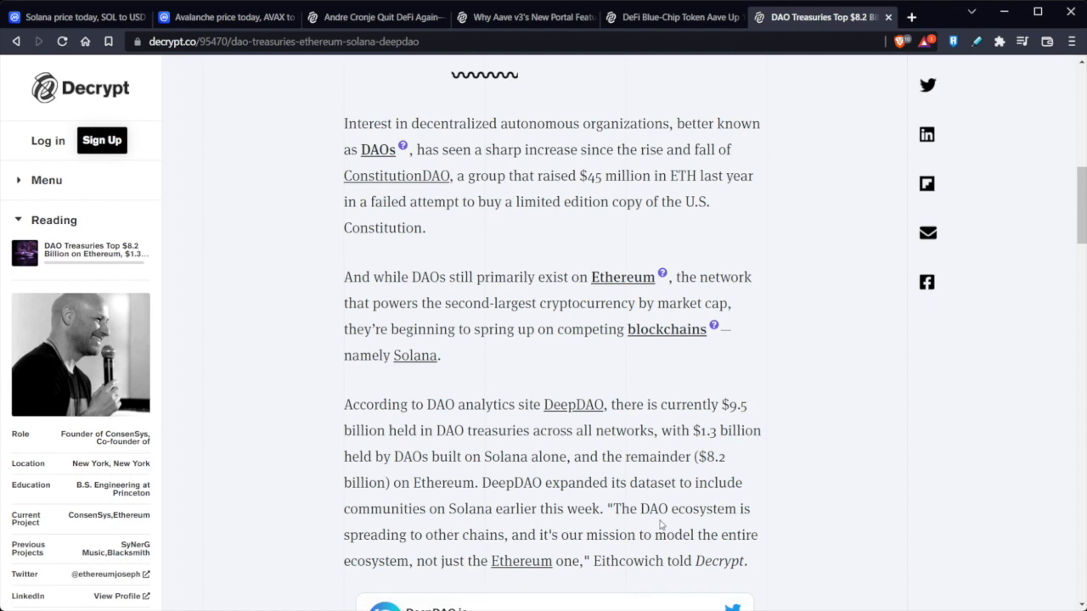
pyautogui.moveTo(663, 514)
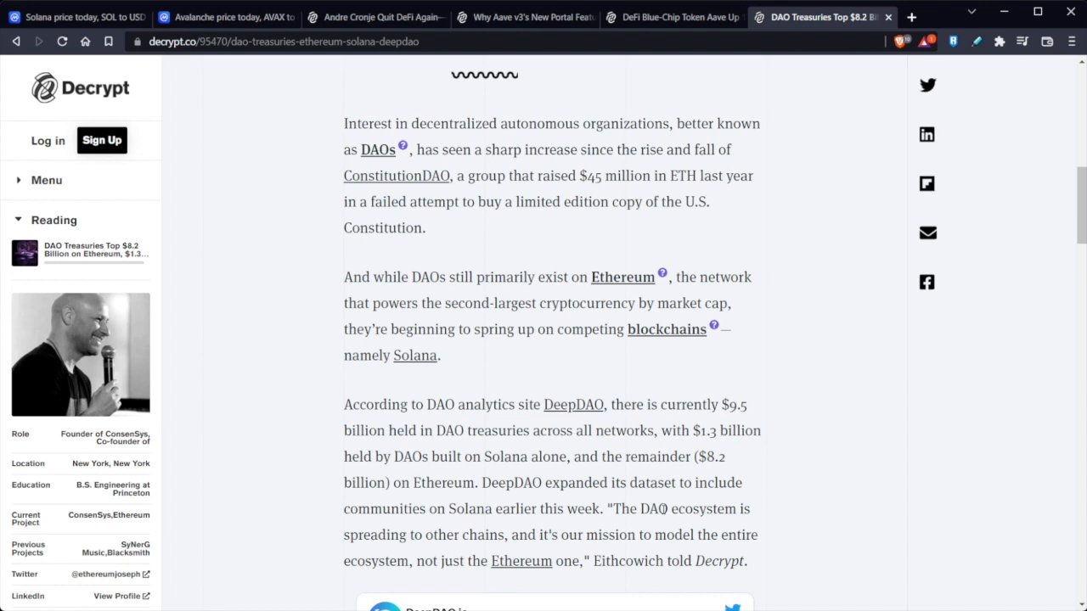
pyautogui.moveTo(769, 546)
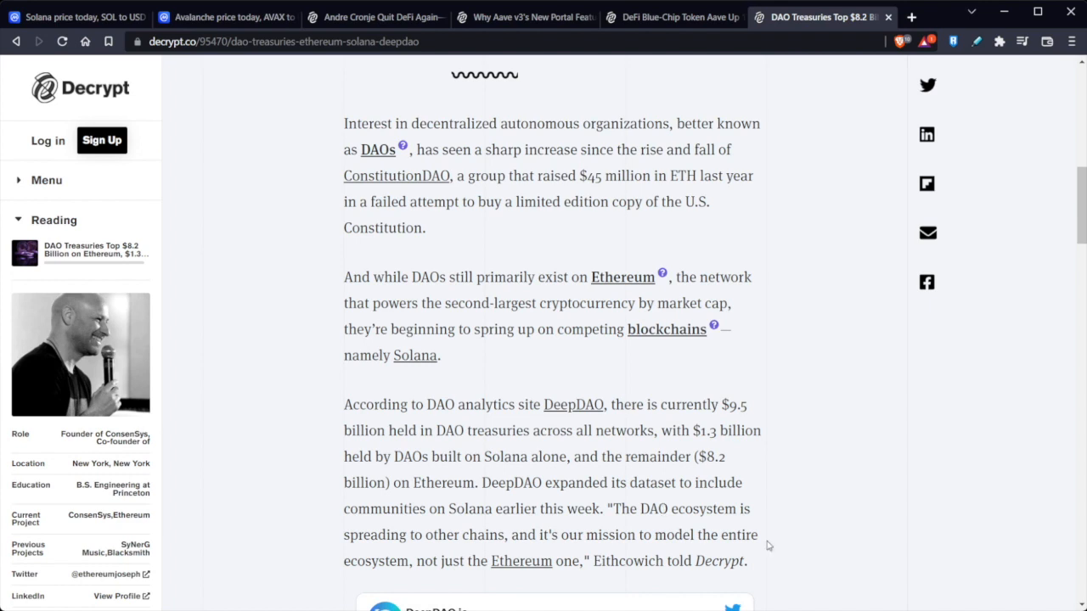
pyautogui.moveTo(772, 532)
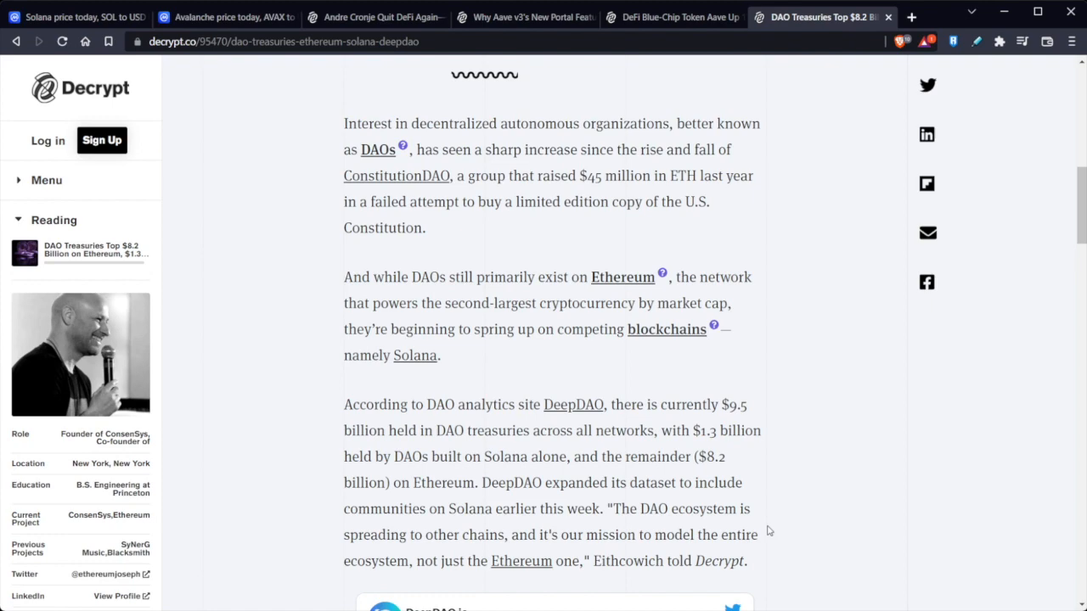
# Step: Switch to the article on Aave's token rising 17% amid its upgrade
pyautogui.click(673, 17)
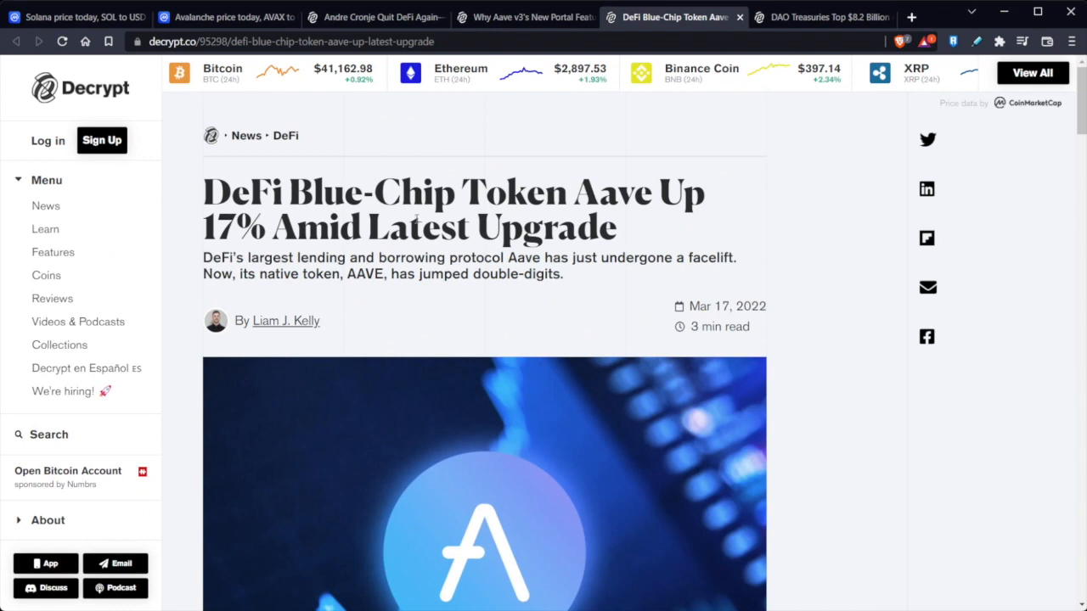
pyautogui.moveTo(669, 236)
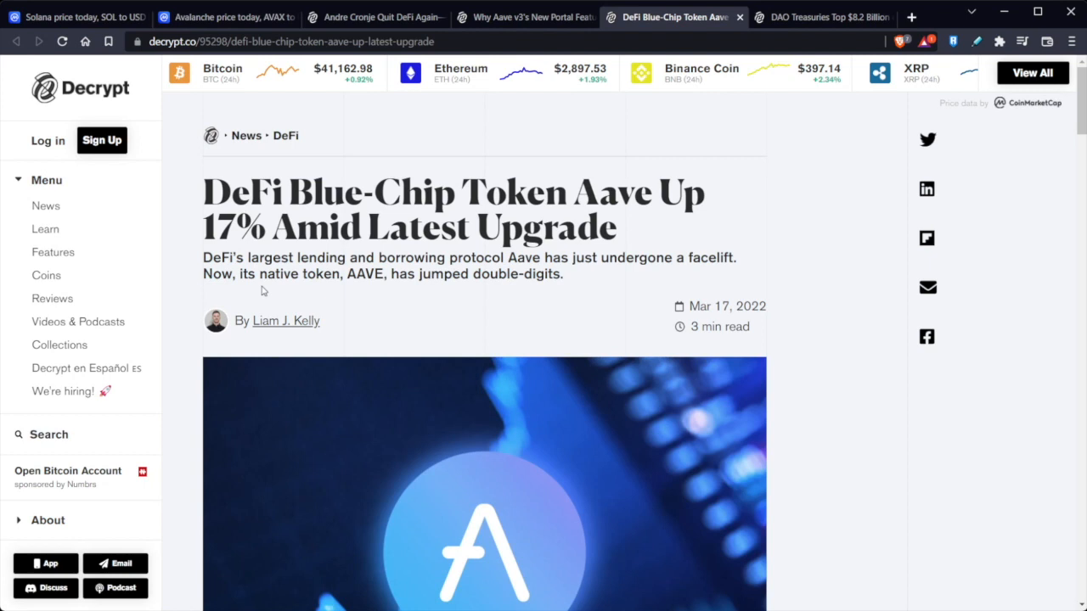
pyautogui.moveTo(257, 58)
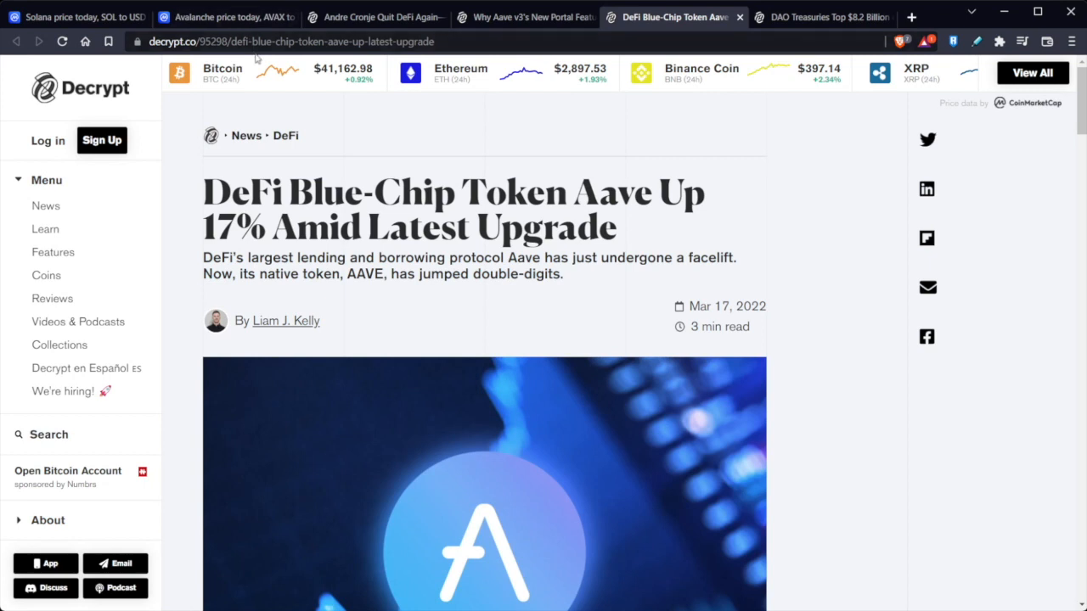
pyautogui.moveTo(293, 333)
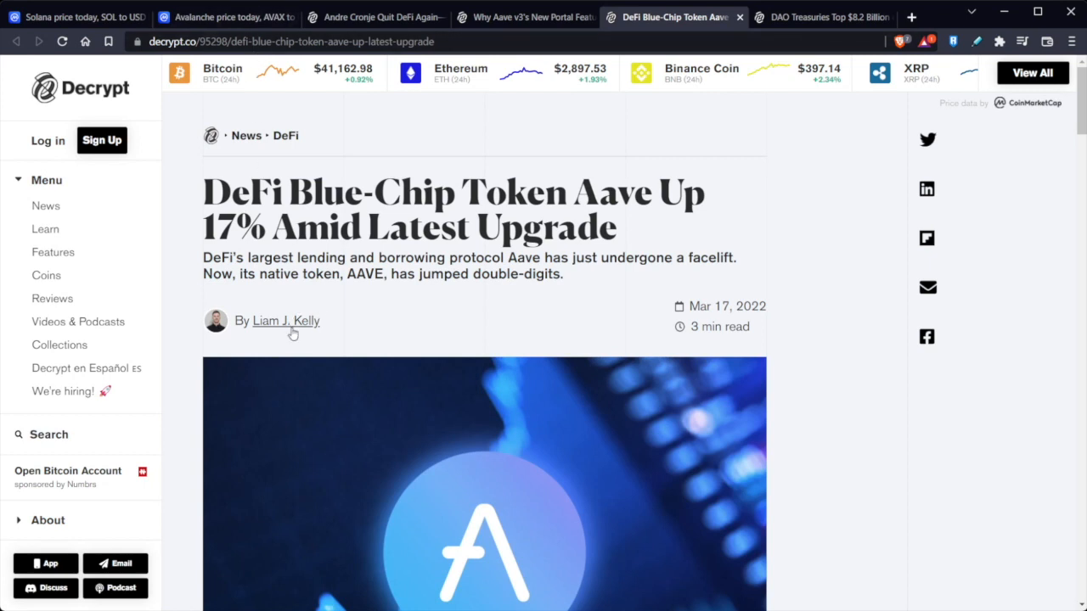
pyautogui.moveTo(413, 299)
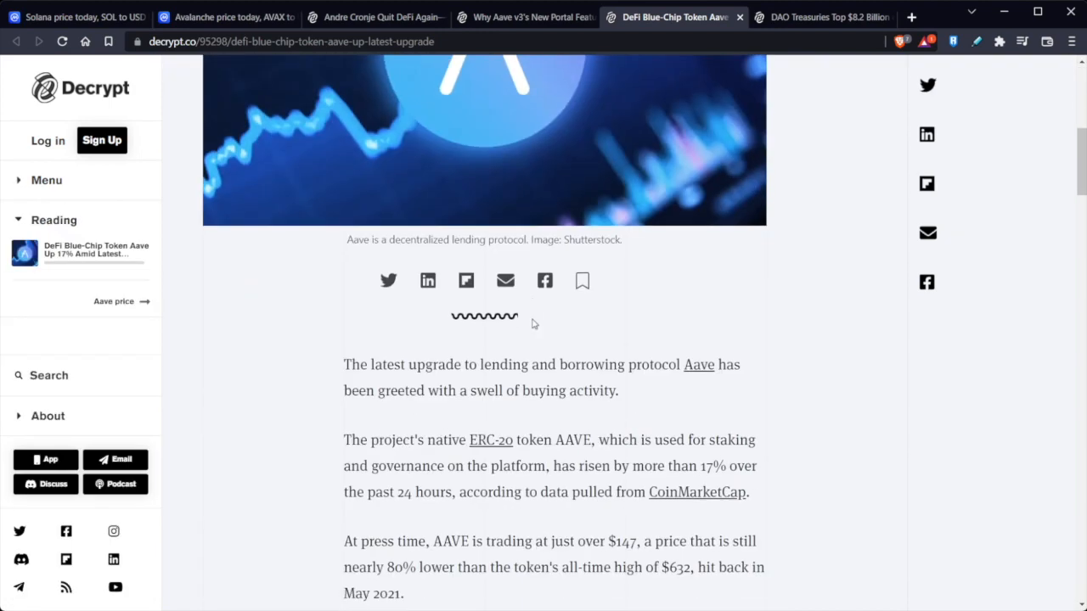
# Step: Scroll the Aave article to AAVE's ~$147 price, 80% below its $632 high
pyautogui.scroll(-3)
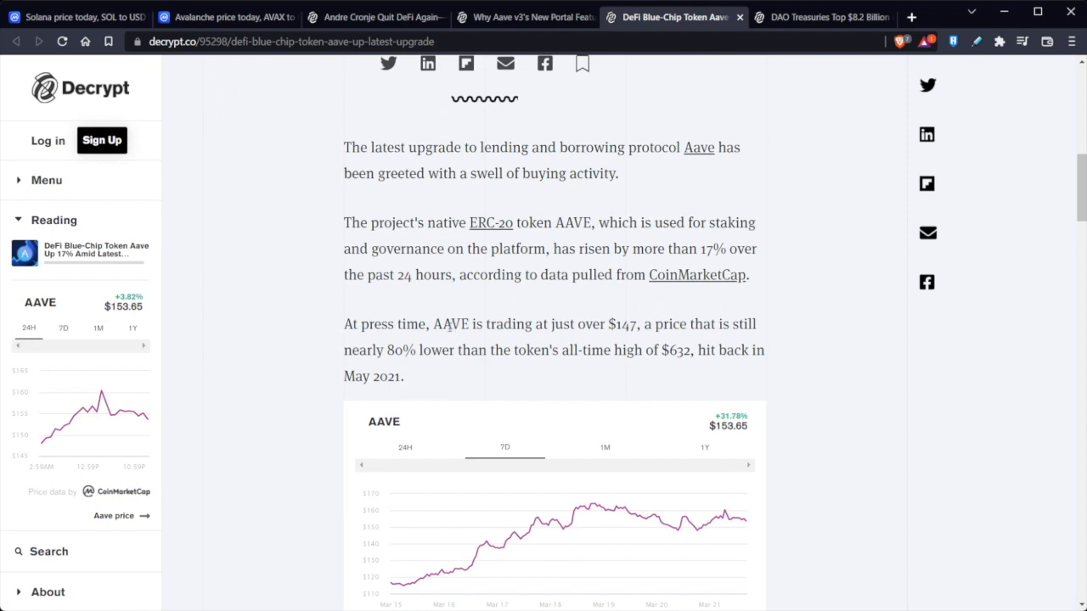
pyautogui.moveTo(433, 323)
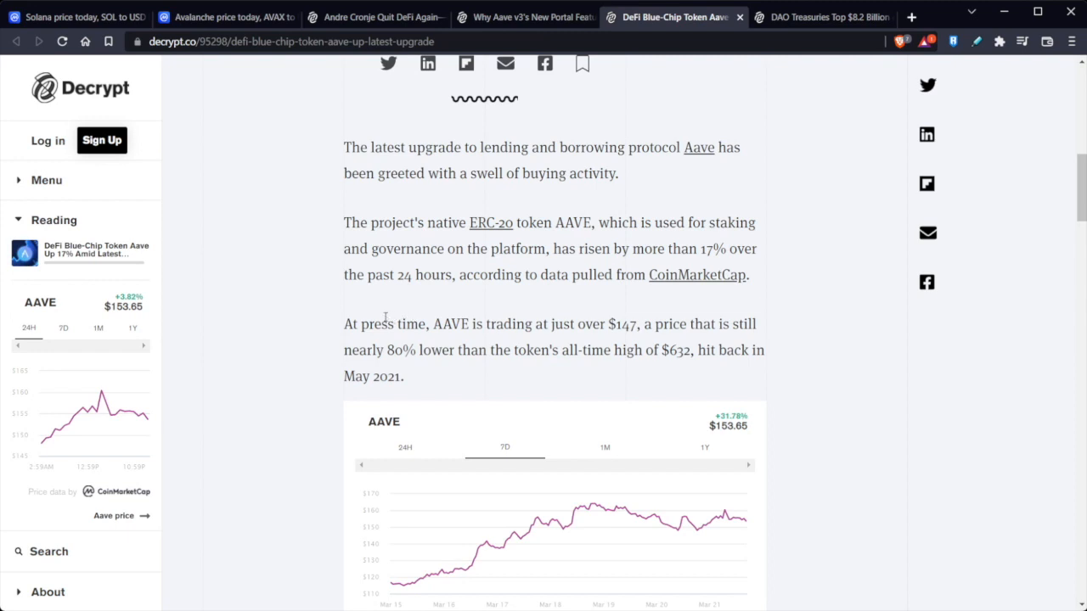
pyautogui.moveTo(372, 315)
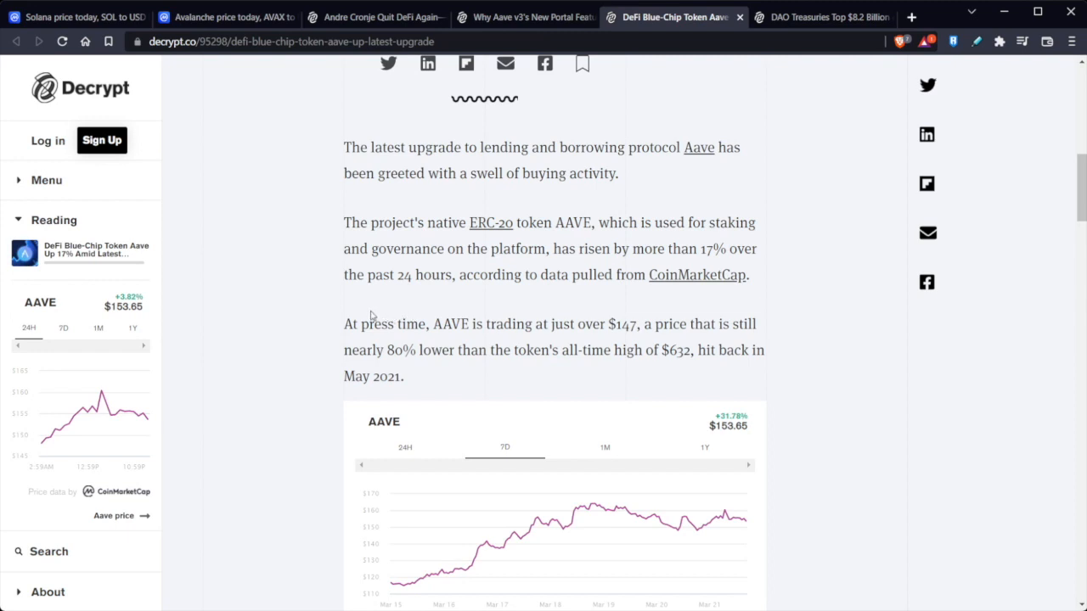
pyautogui.moveTo(328, 350)
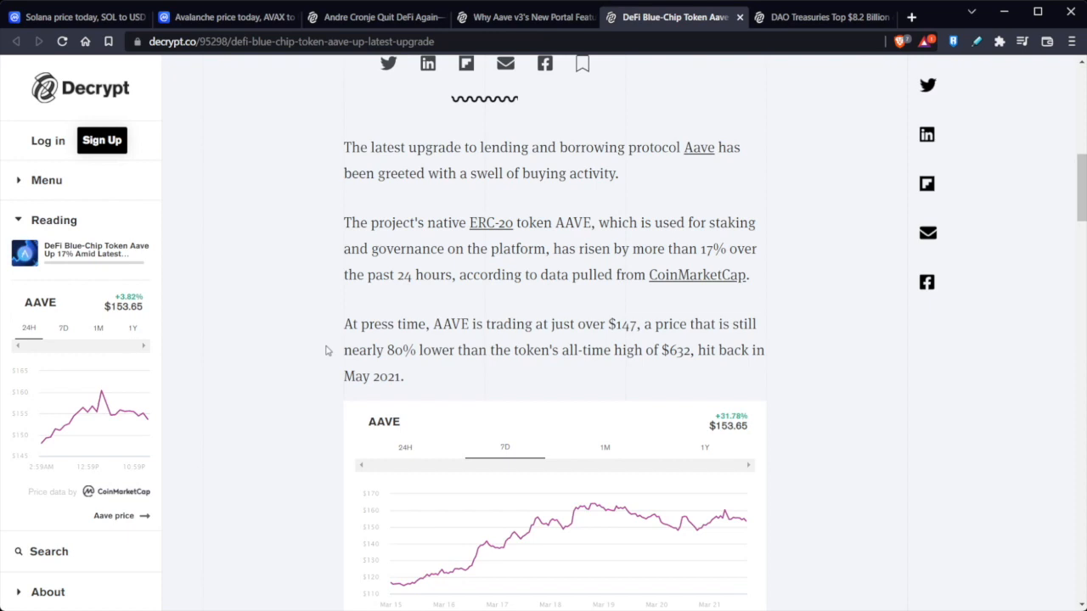
pyautogui.moveTo(601, 347)
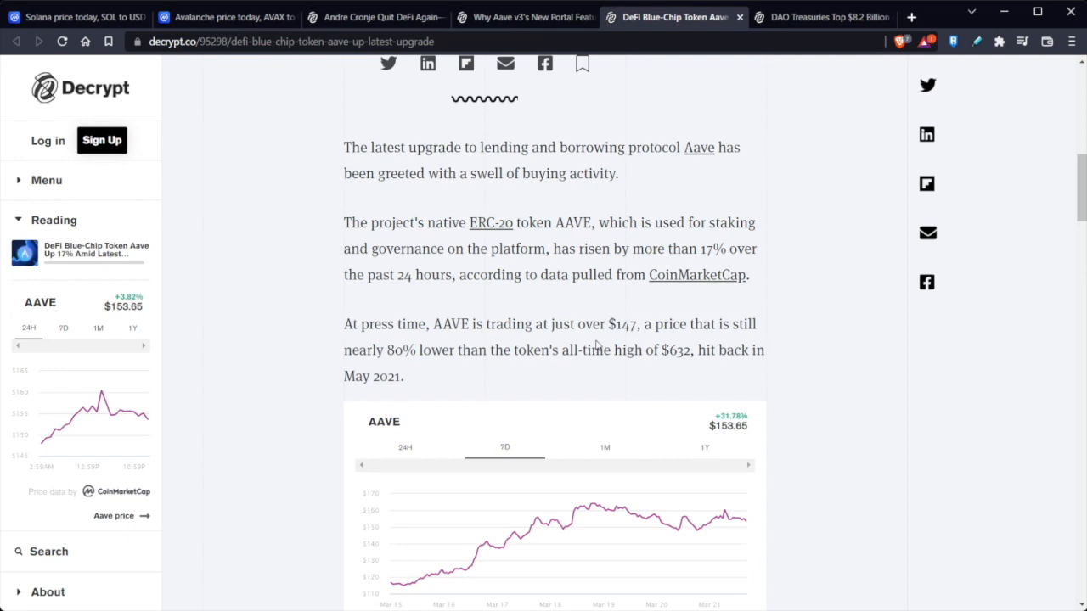
pyautogui.moveTo(659, 280)
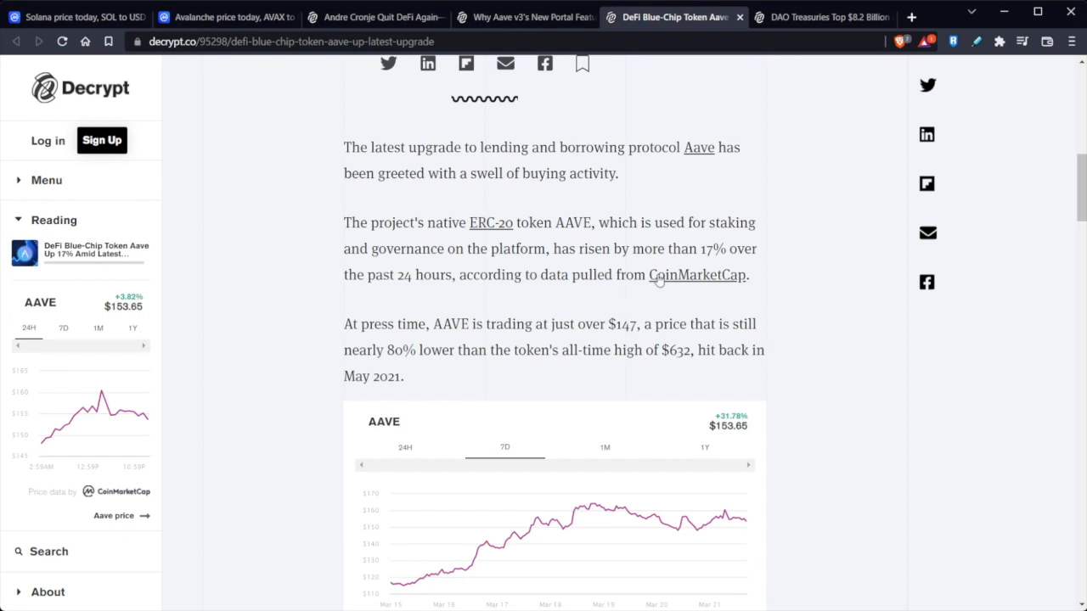
pyautogui.moveTo(575, 315)
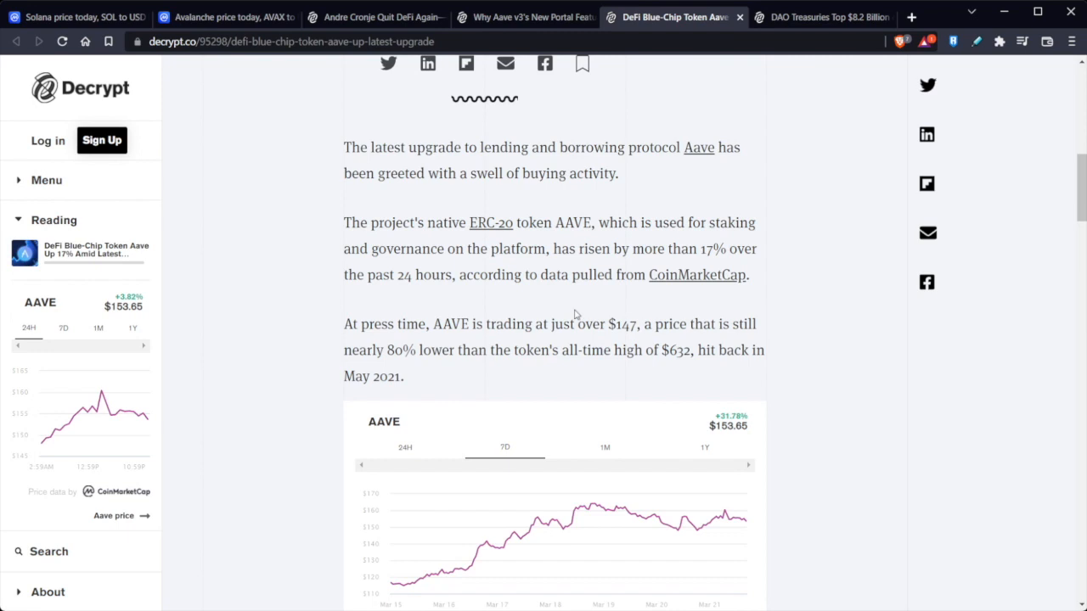
pyautogui.moveTo(687, 304)
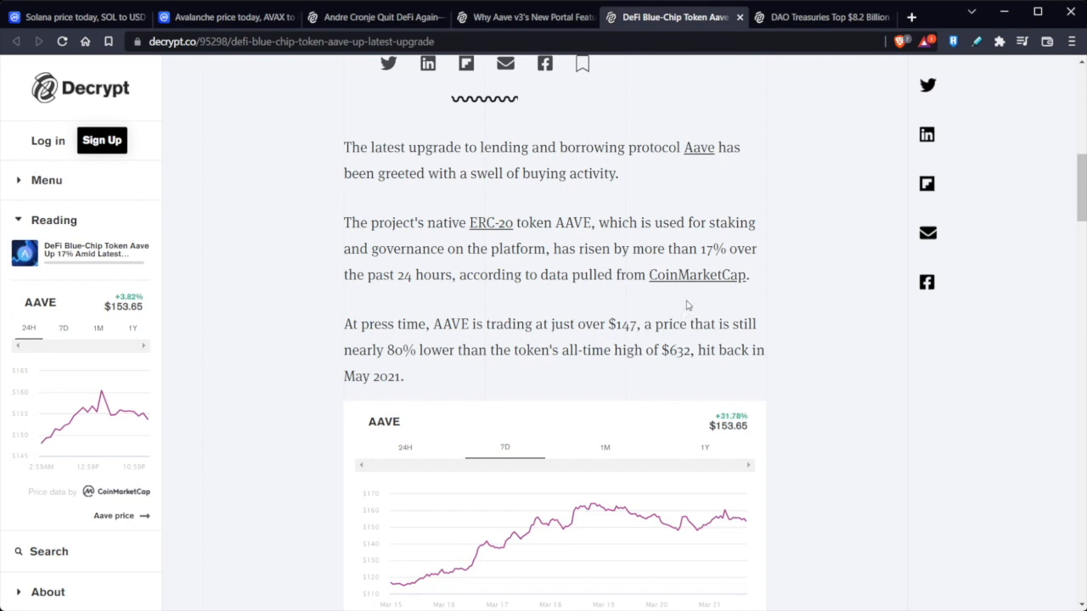
pyautogui.moveTo(565, 349)
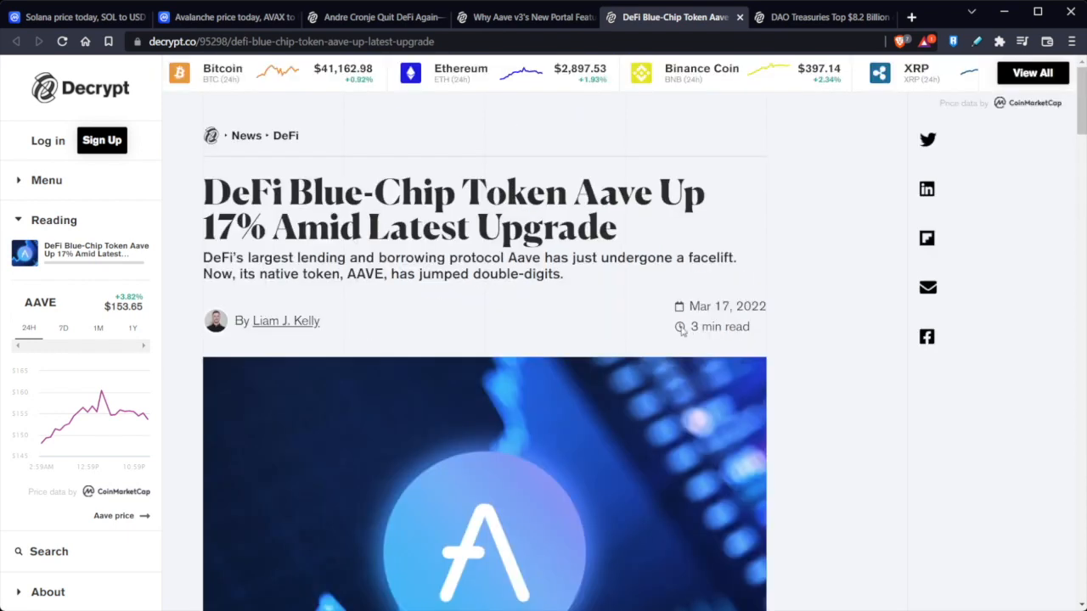
pyautogui.moveTo(764, 322)
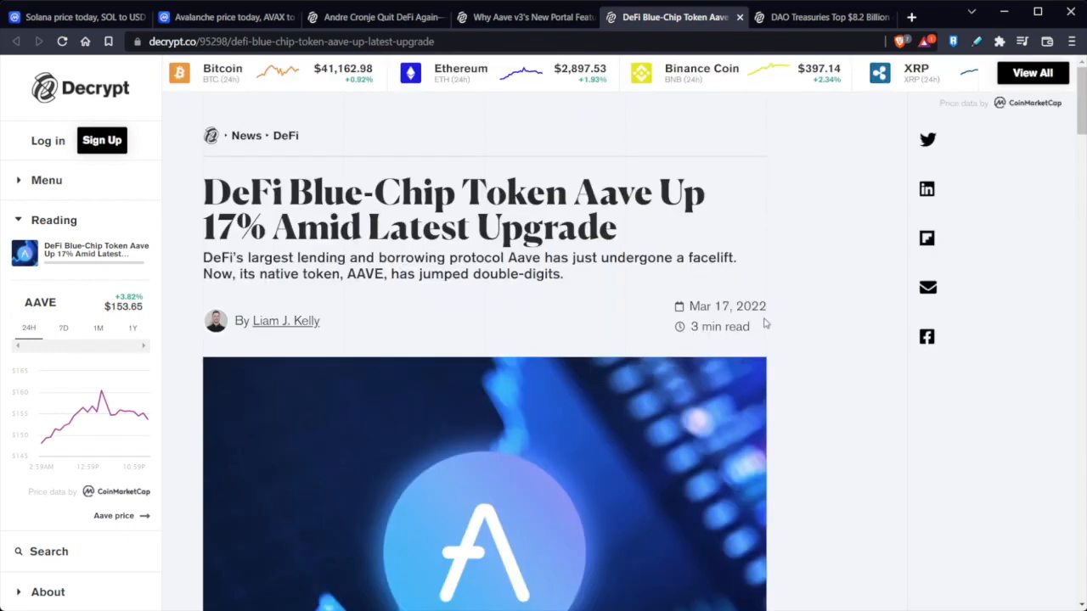
# Step: Scroll past the Aave V3 tweet to the $19.37 billion locked-value paragraphs
pyautogui.scroll(-3)
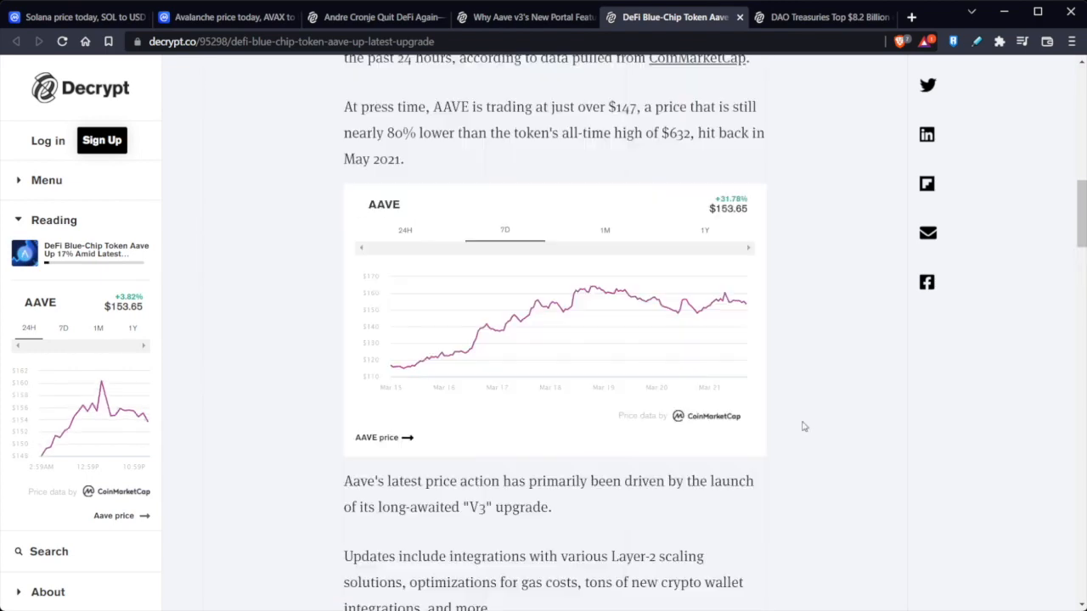
pyautogui.moveTo(796, 435)
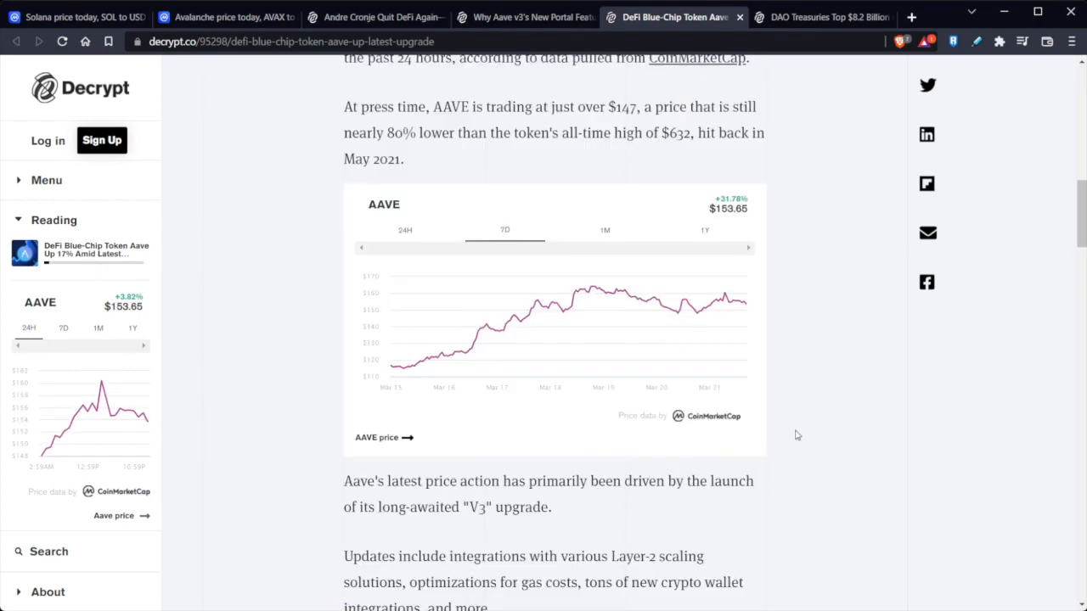
pyautogui.moveTo(786, 437)
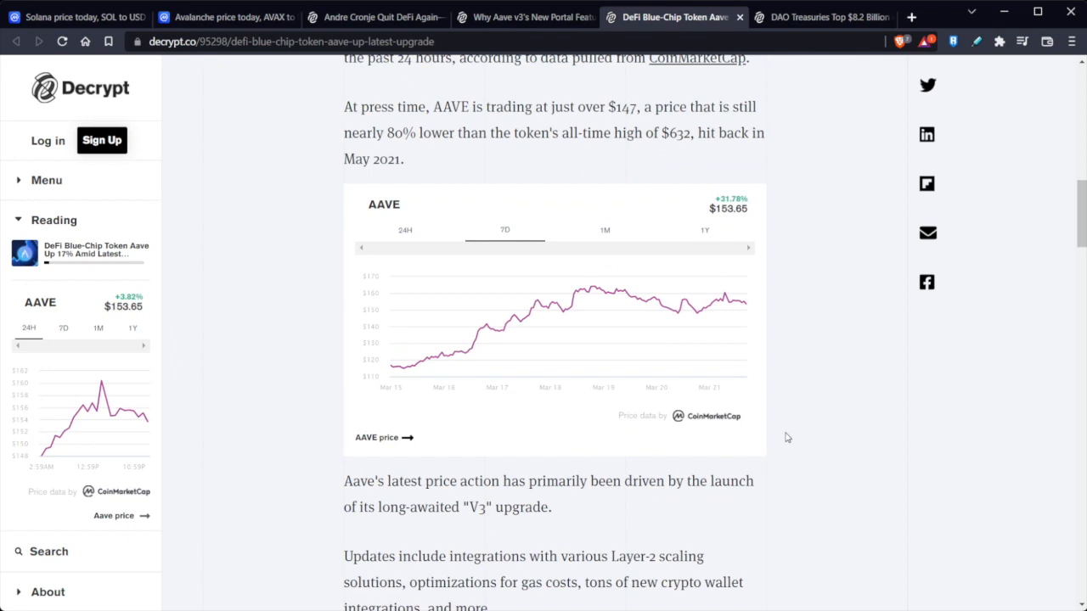
pyautogui.moveTo(779, 433)
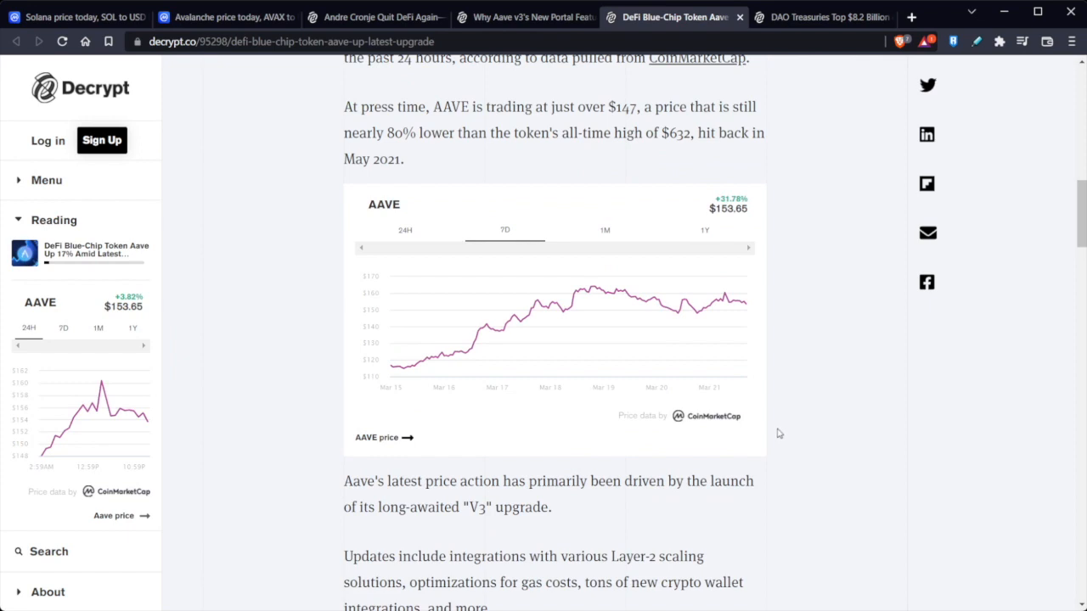
pyautogui.moveTo(734, 405)
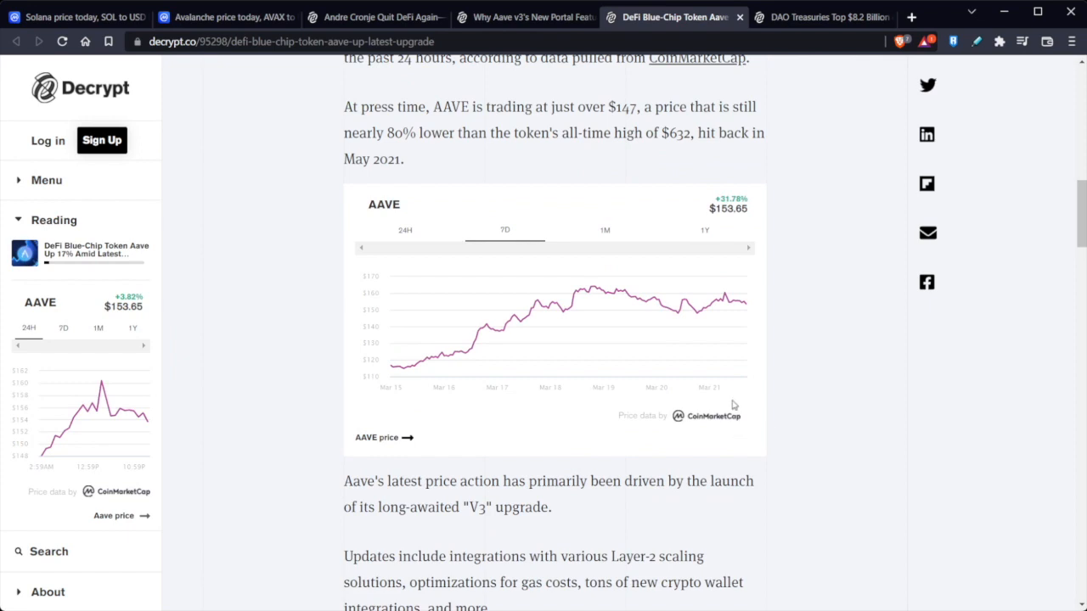
pyautogui.moveTo(722, 389)
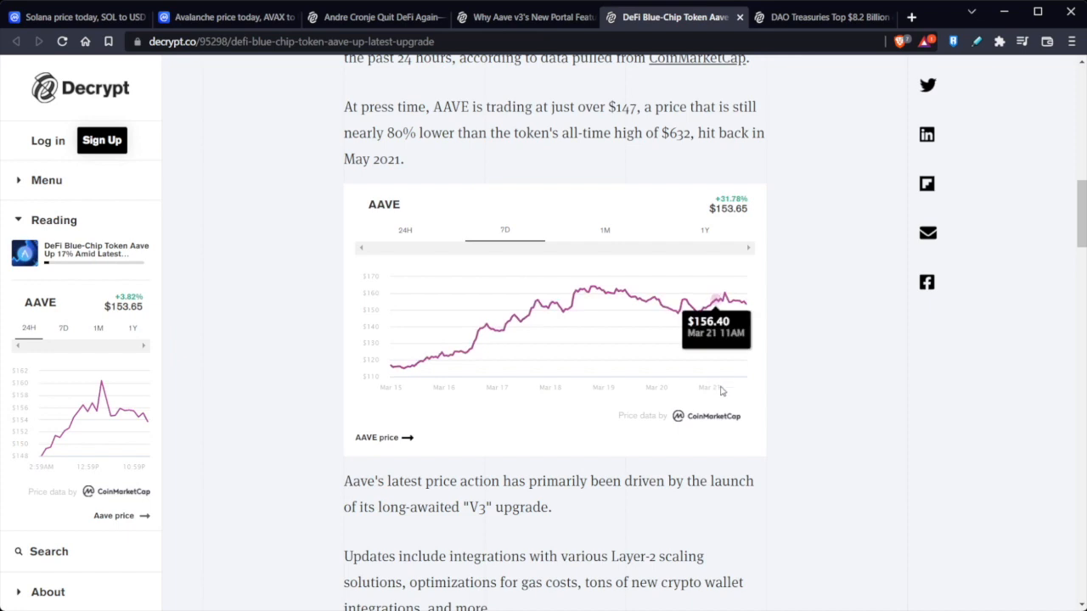
pyautogui.moveTo(710, 457)
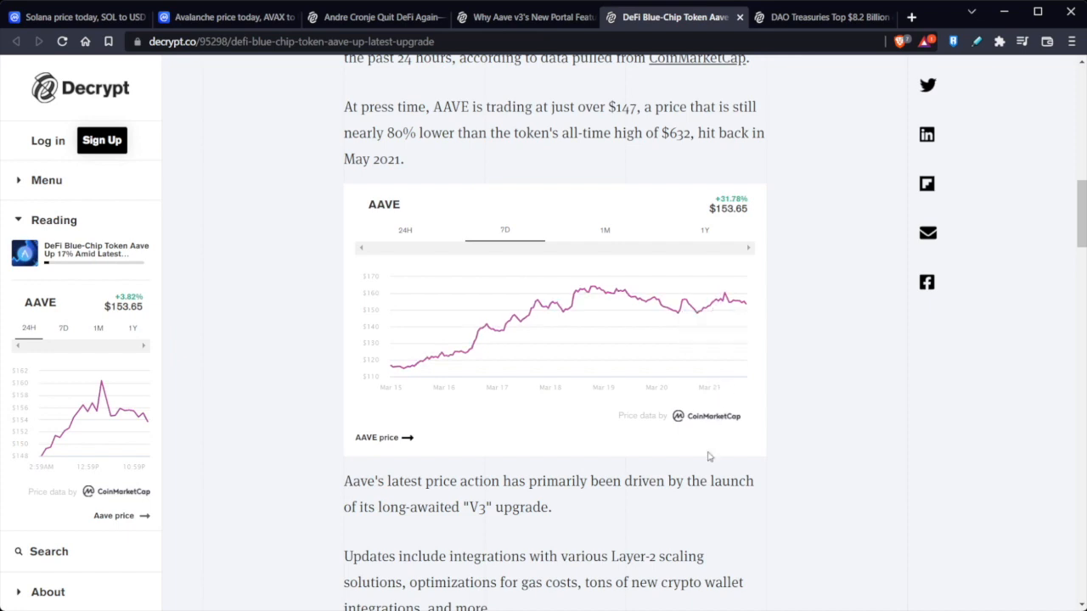
pyautogui.moveTo(697, 430)
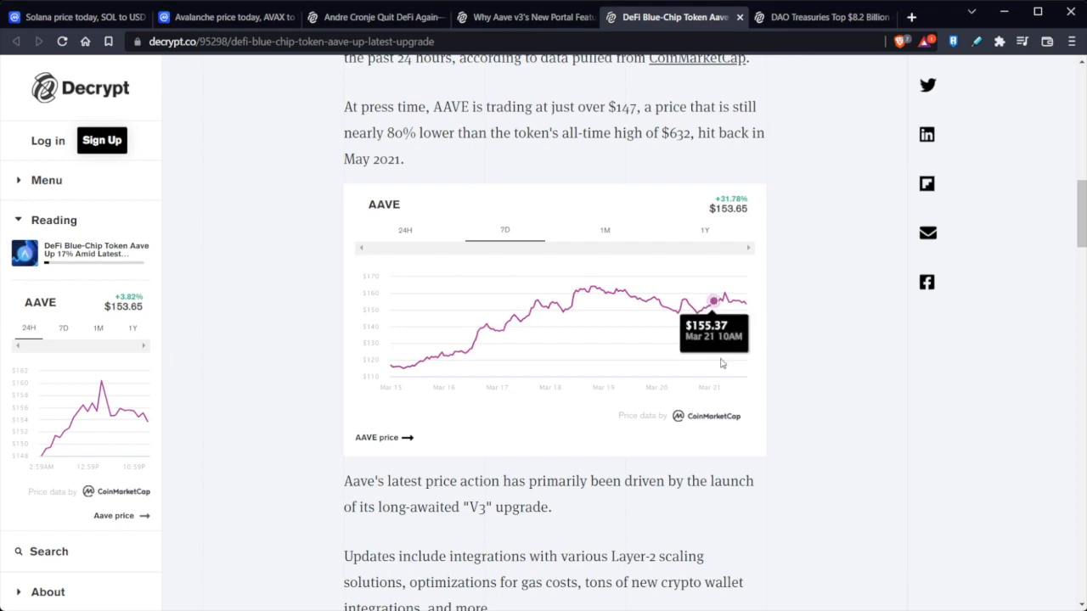
pyautogui.moveTo(527, 215)
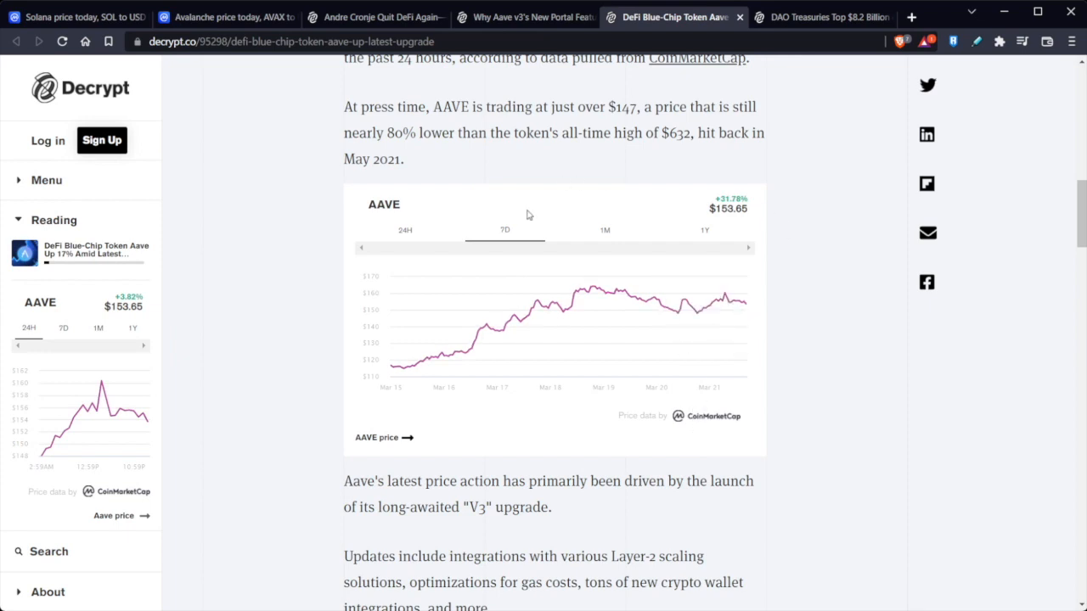
pyautogui.scroll(-3)
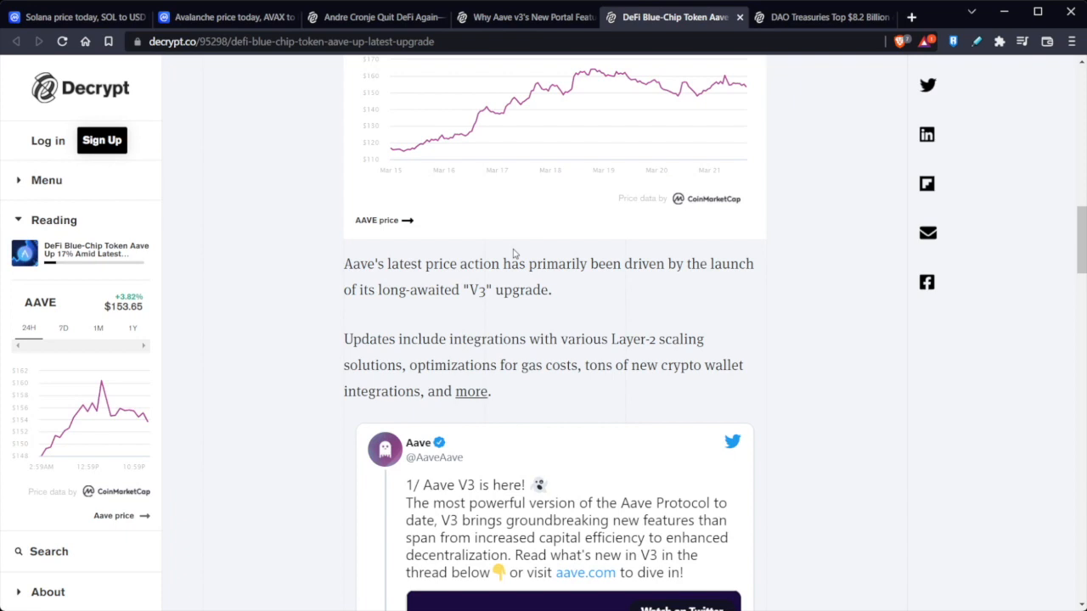
pyautogui.moveTo(618, 360)
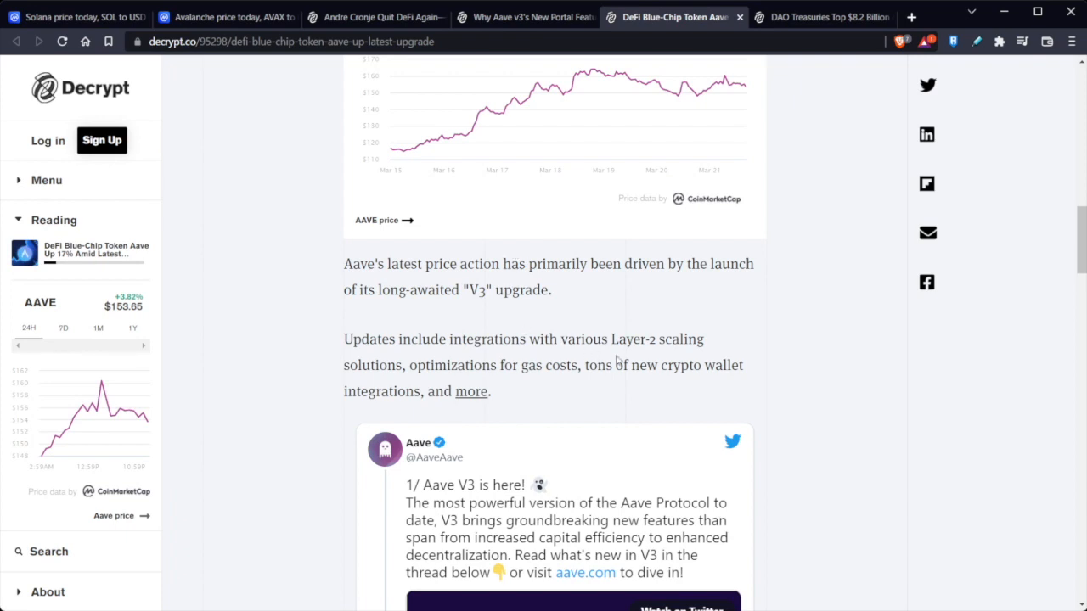
pyautogui.moveTo(616, 361)
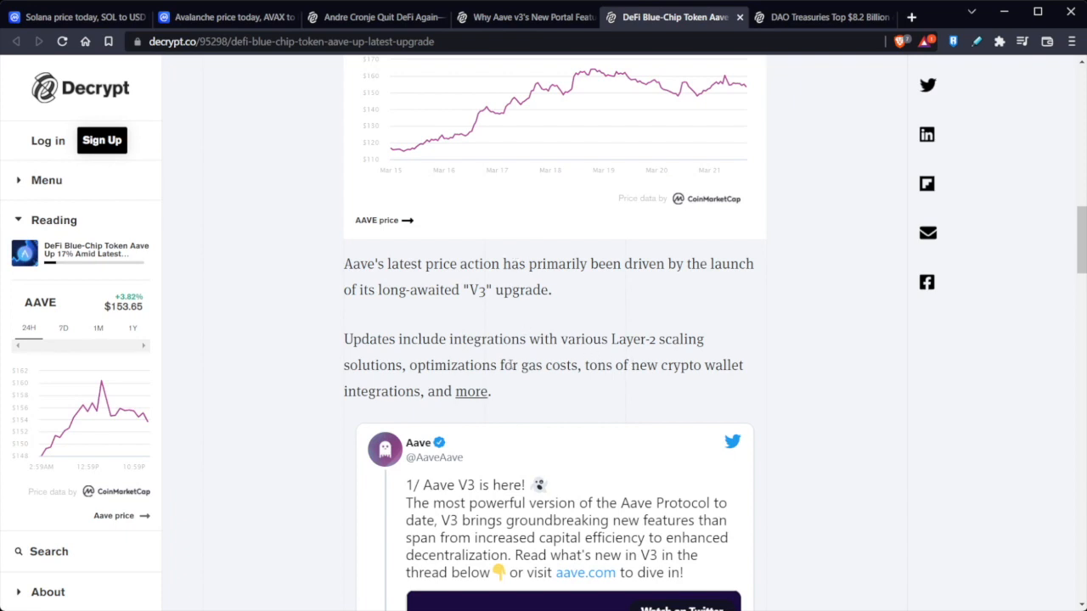
pyautogui.moveTo(552, 419)
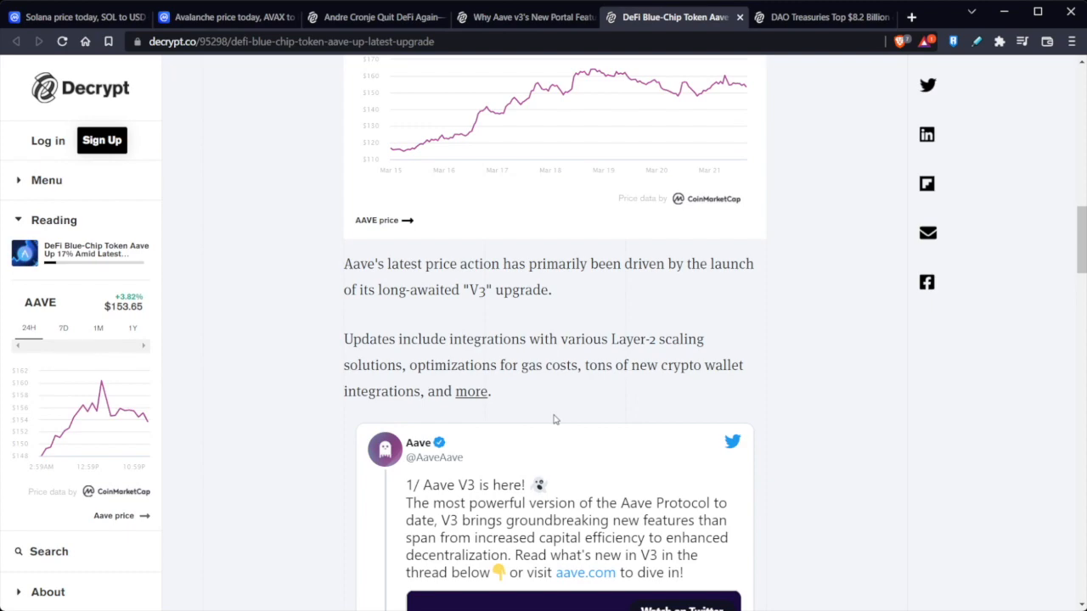
pyautogui.scroll(-3)
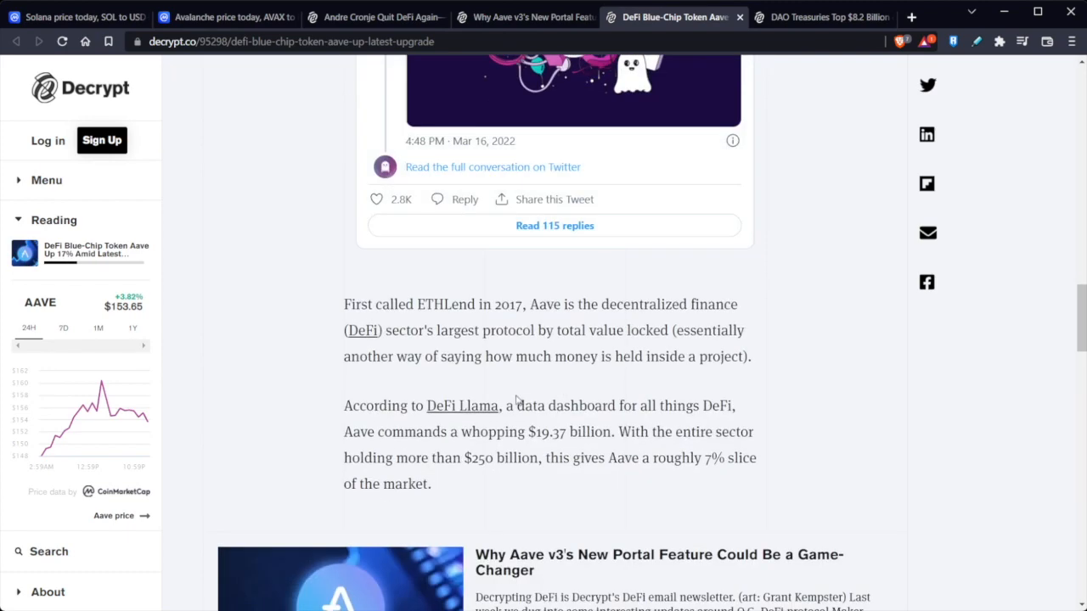
pyautogui.scroll(-3)
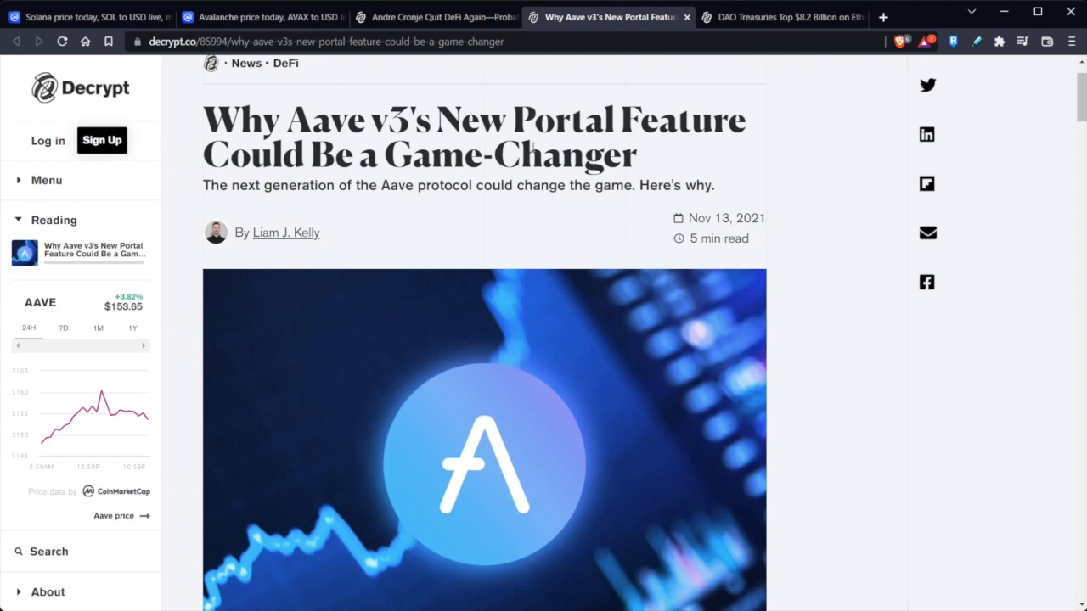
pyautogui.moveTo(526, 150)
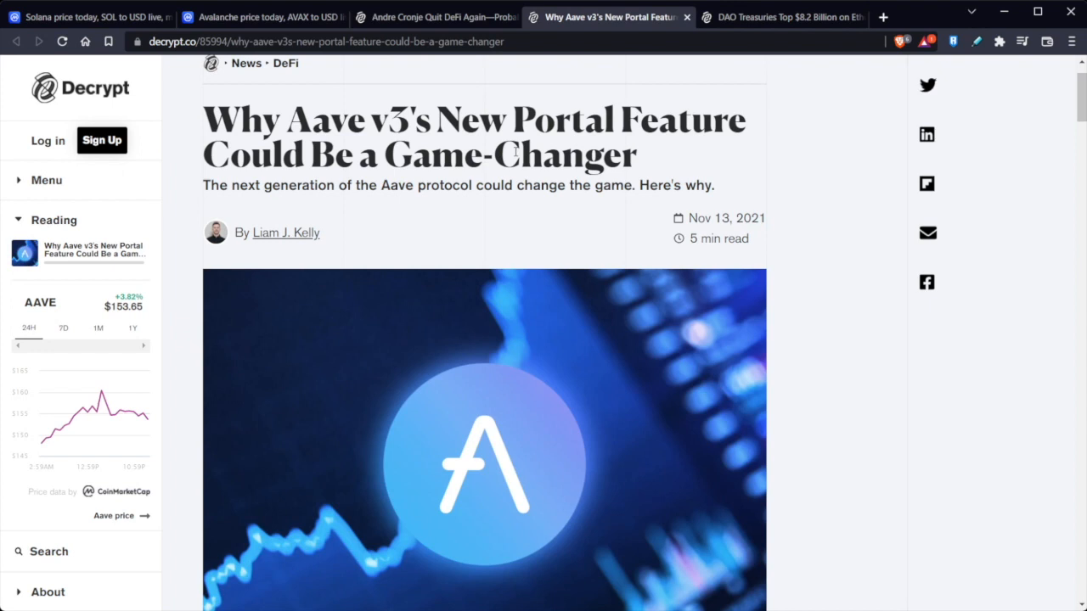
pyautogui.moveTo(530, 199)
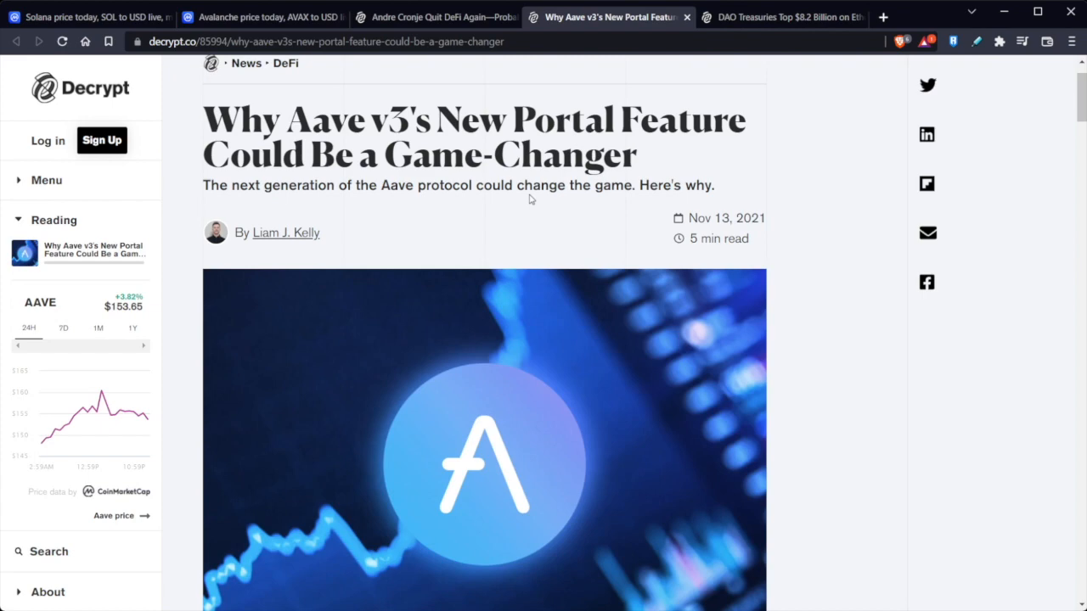
pyautogui.moveTo(544, 243)
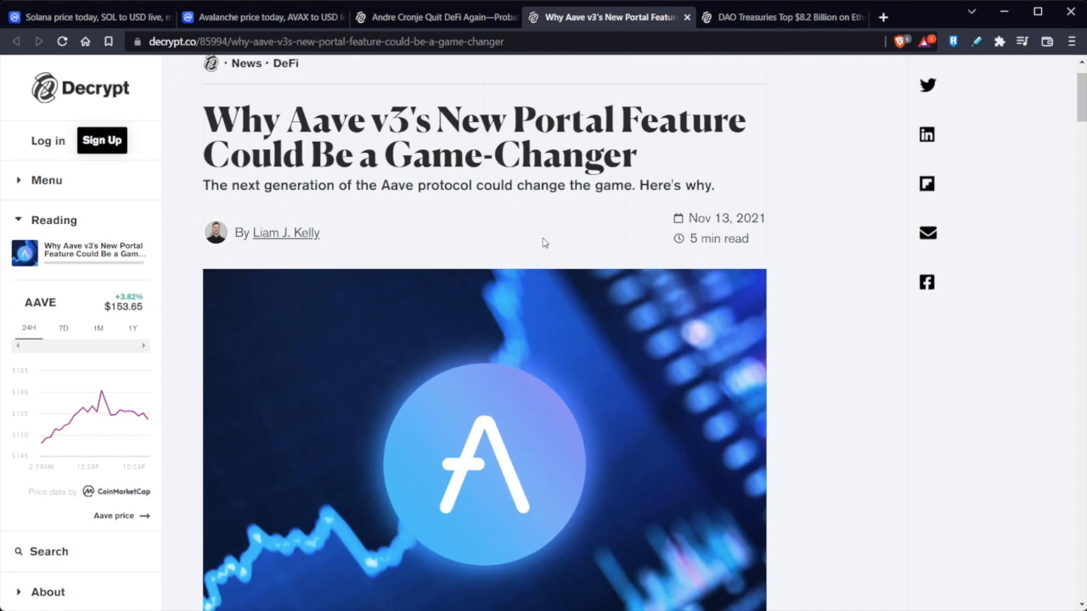
pyautogui.scroll(-3)
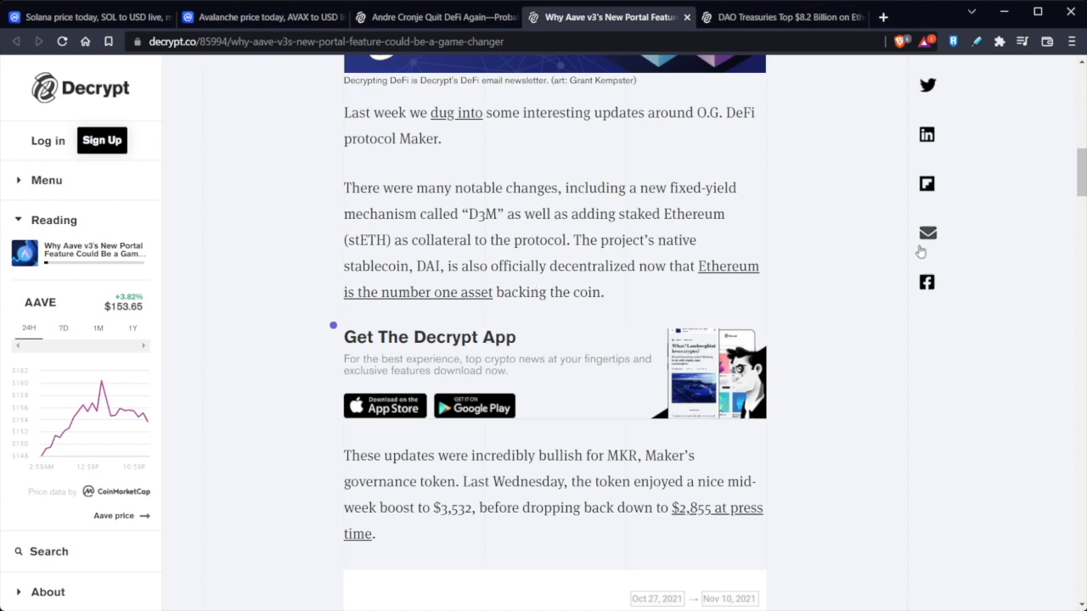
pyautogui.moveTo(906, 235)
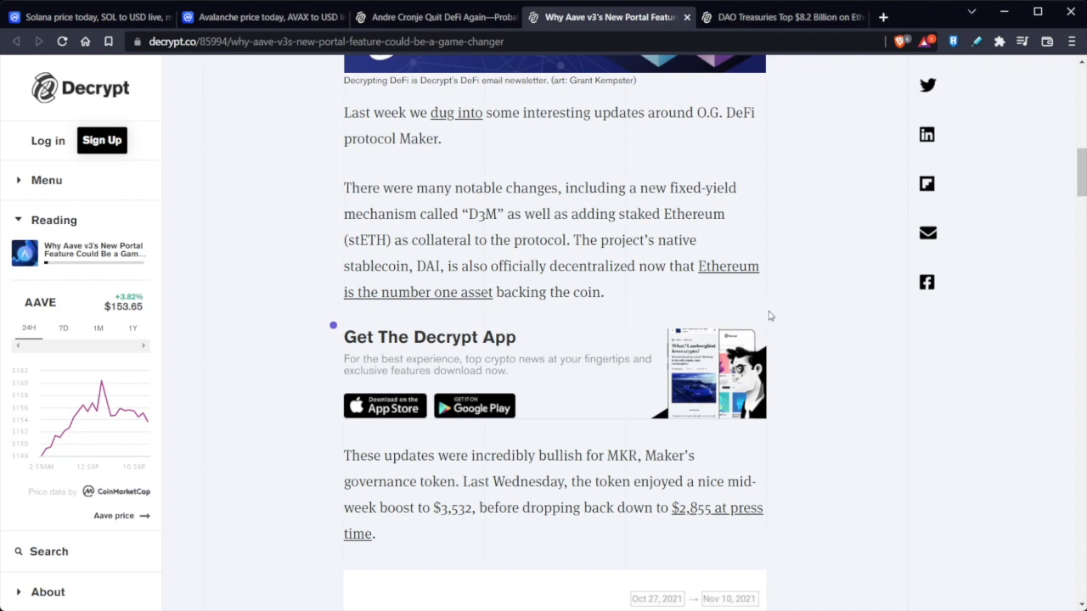
pyautogui.moveTo(746, 338)
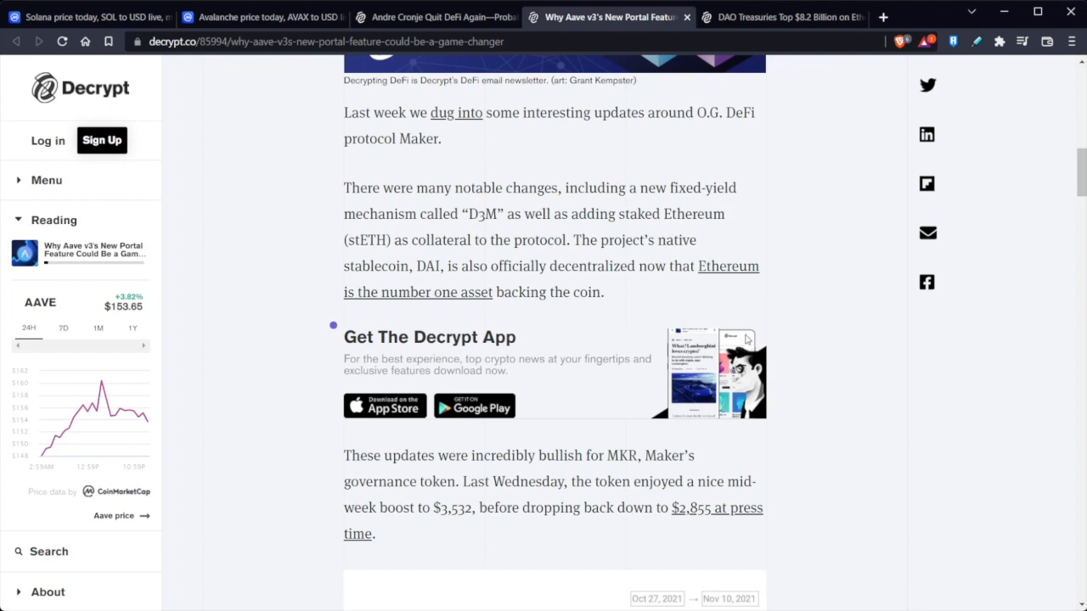
pyautogui.moveTo(389, 320)
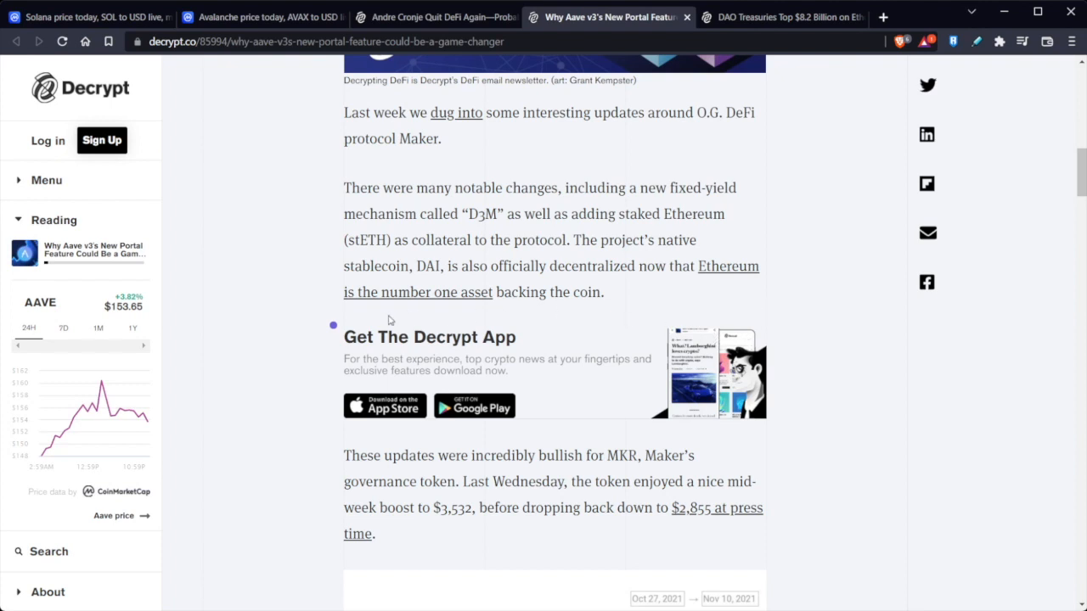
# Step: Scroll past the Portal article's MKR chart, then switch to the $165 Million Bitcoin Odyssey article
pyautogui.scroll(-3)
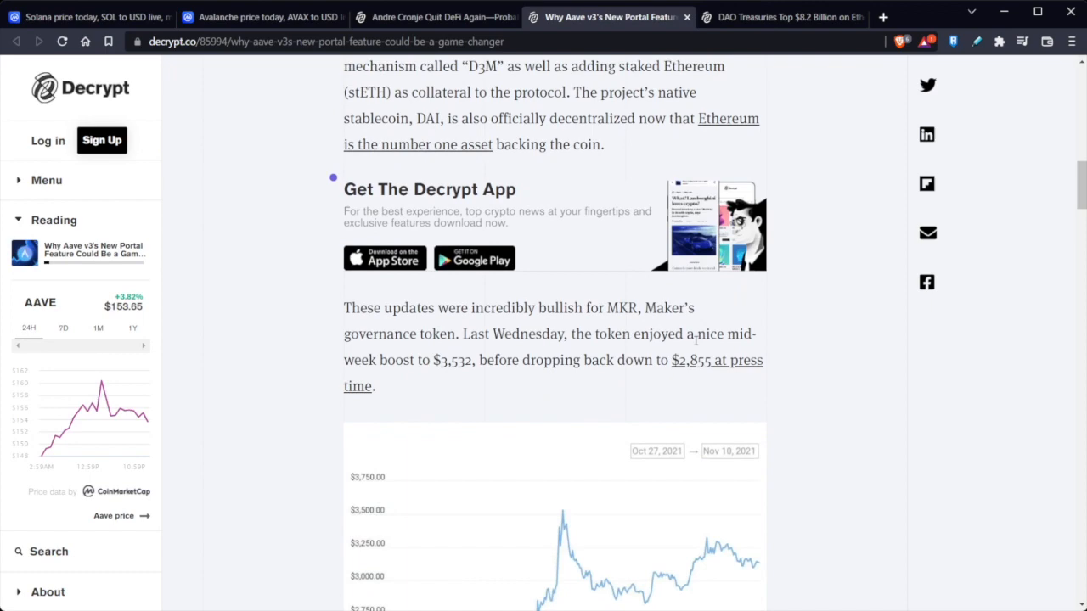
pyautogui.scroll(-3)
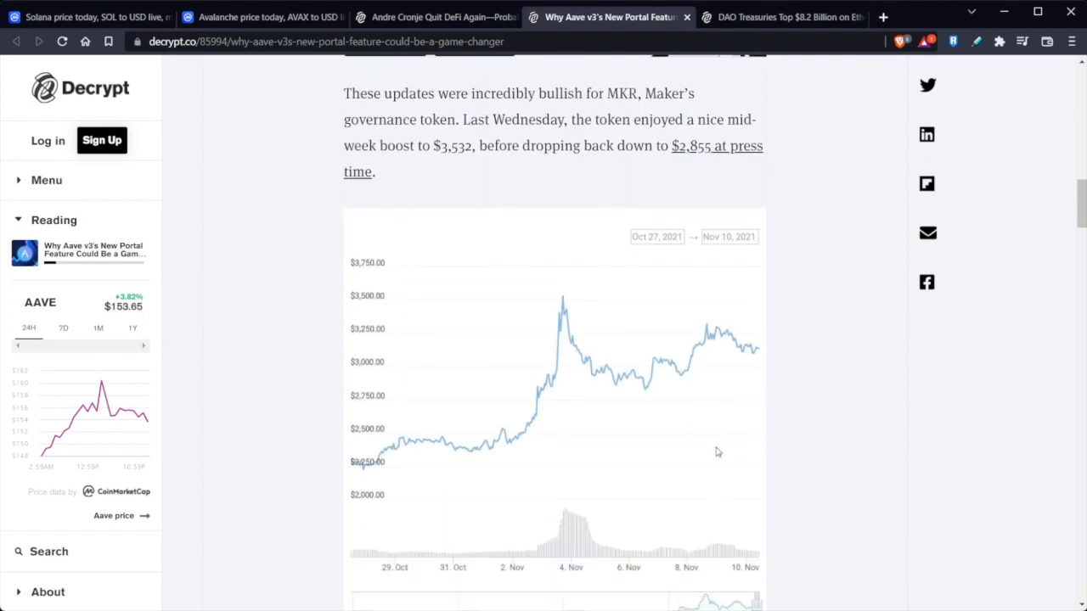
pyautogui.scroll(-3)
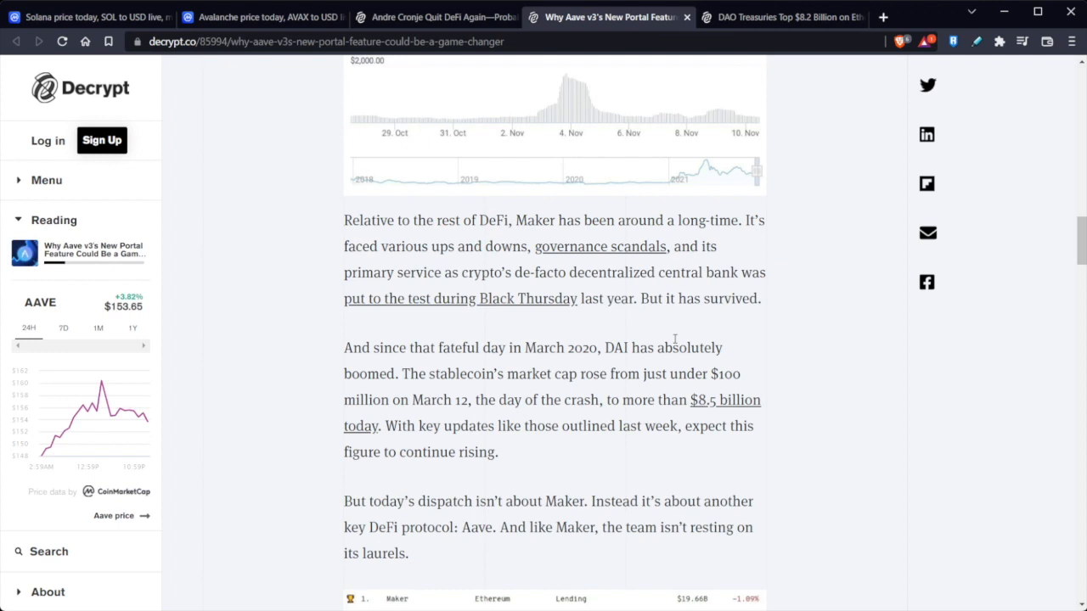
pyautogui.moveTo(551, 252)
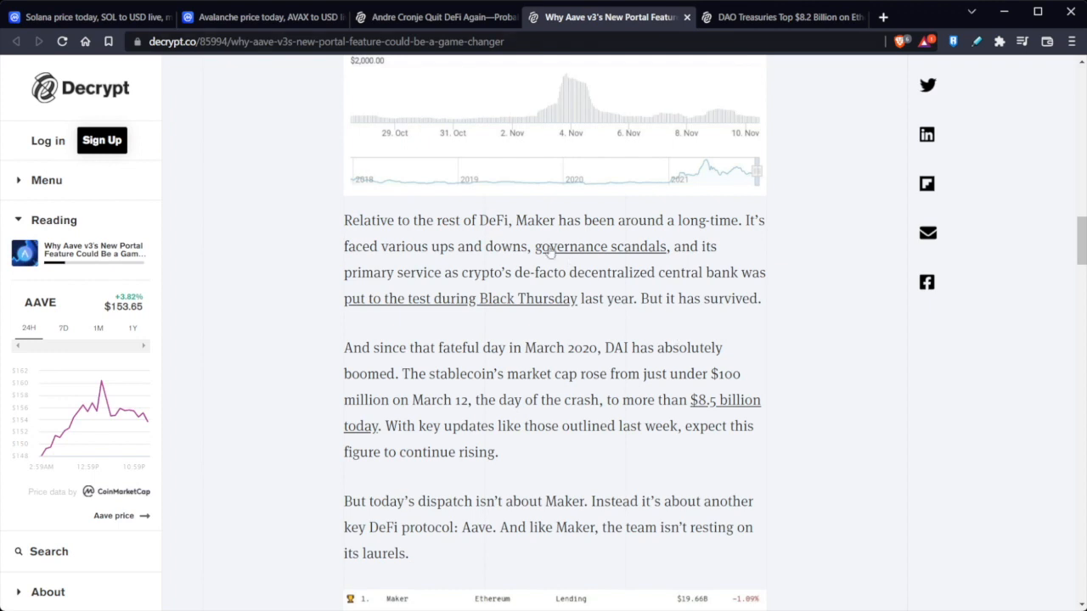
pyautogui.click(434, 17)
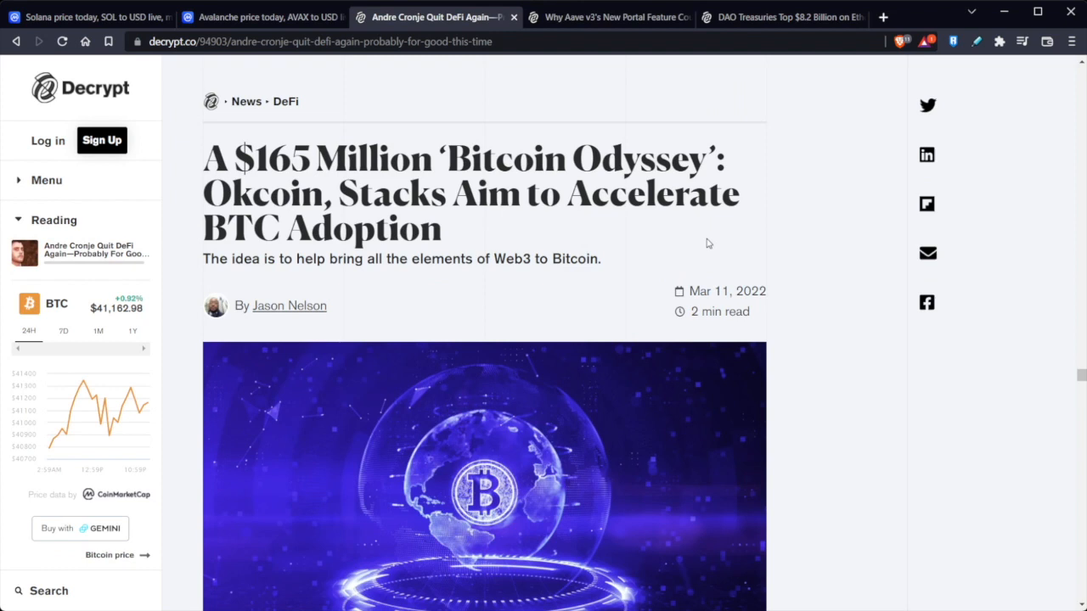
pyautogui.moveTo(714, 259)
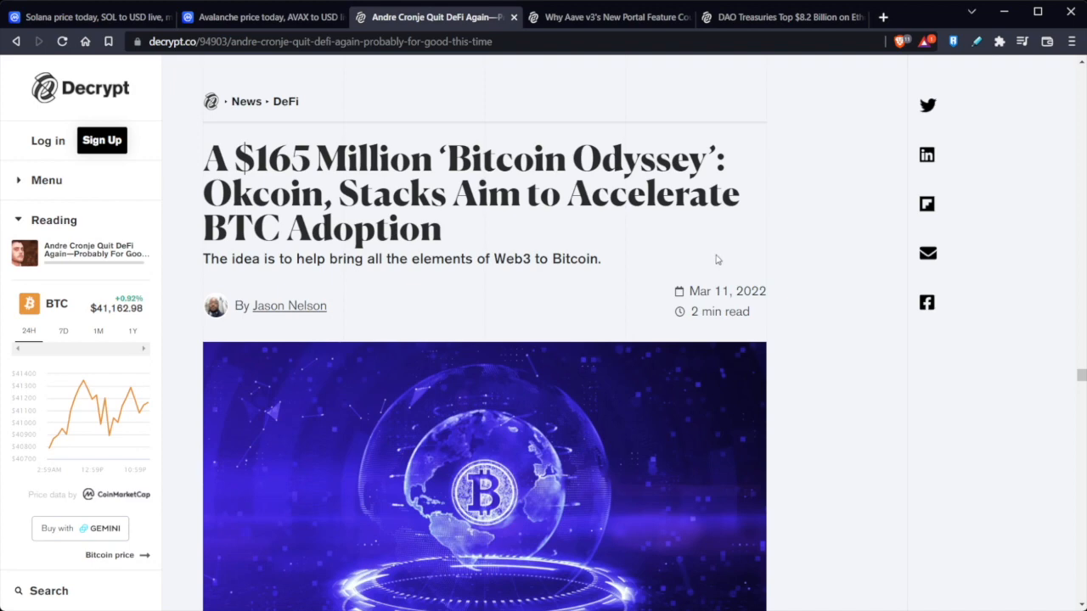
# Step: Scroll past the header image to Okcoin's $165 million Stacks grant paragraphs
pyautogui.scroll(-3)
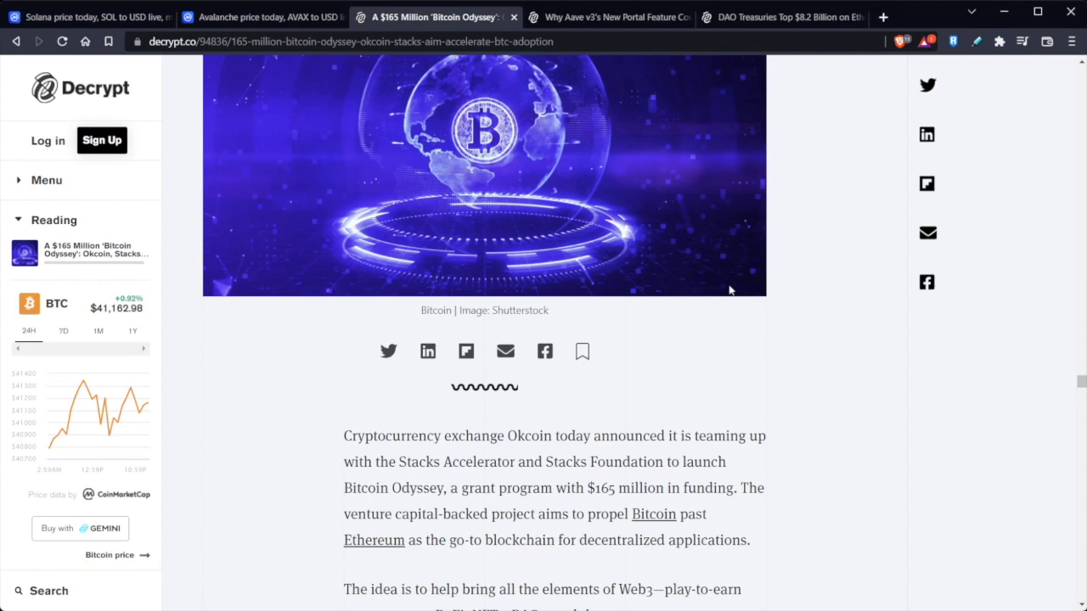
pyautogui.scroll(-3)
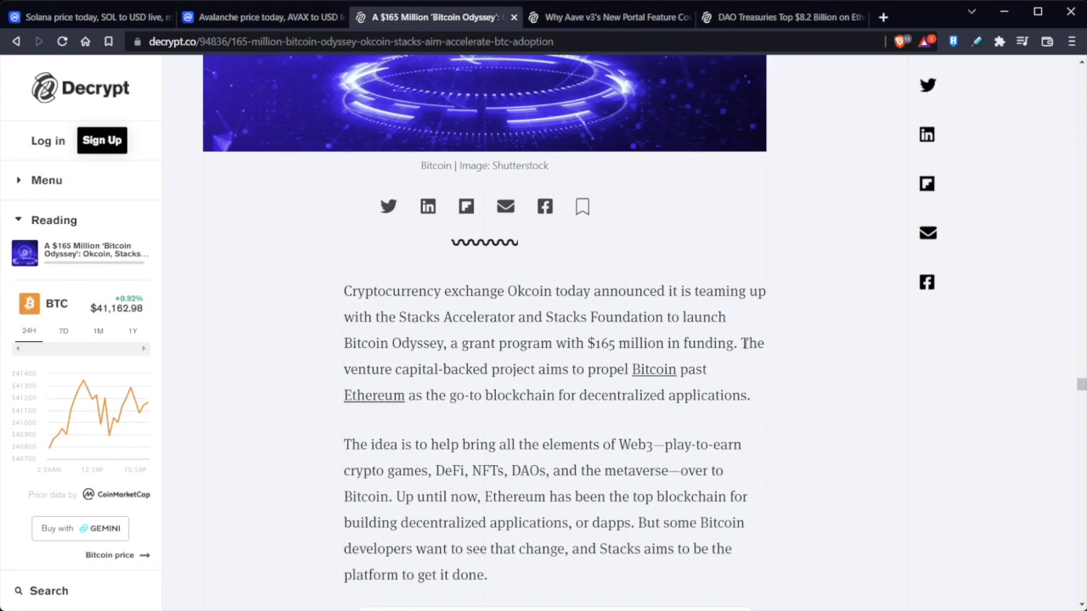
# Step: Open the Avalanche $290 million subnet article and read down to the KYC subnet section
pyautogui.click(268, 17)
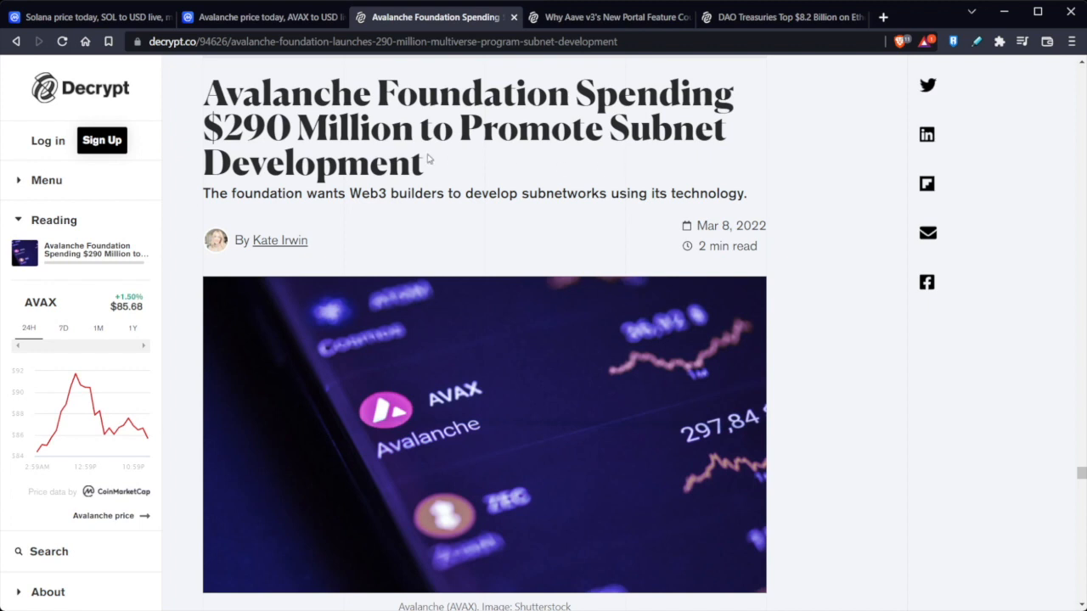
pyautogui.moveTo(365, 234)
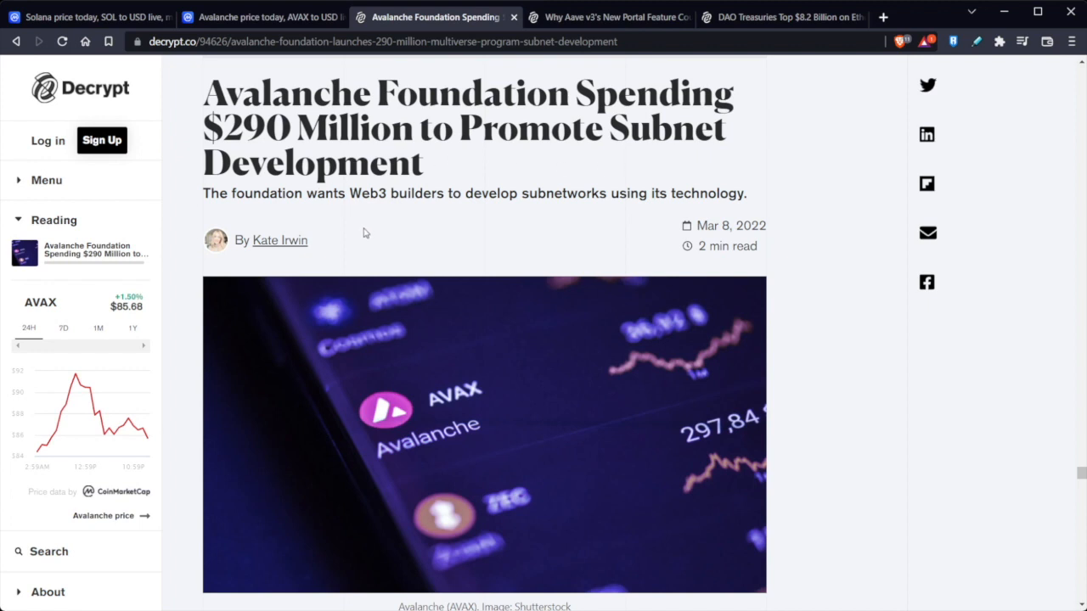
pyautogui.moveTo(369, 227)
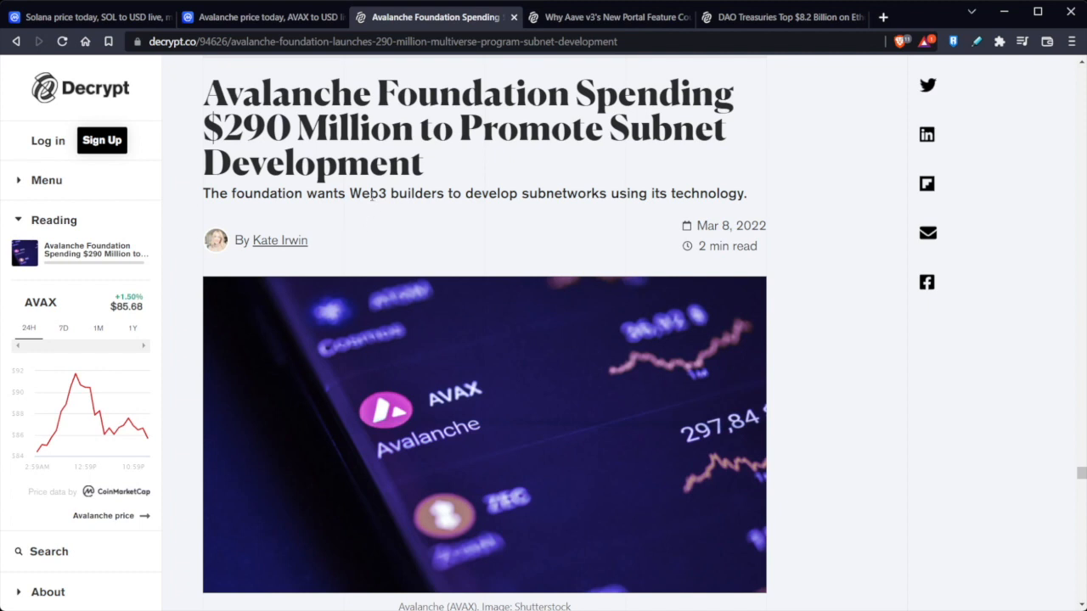
pyautogui.scroll(-3)
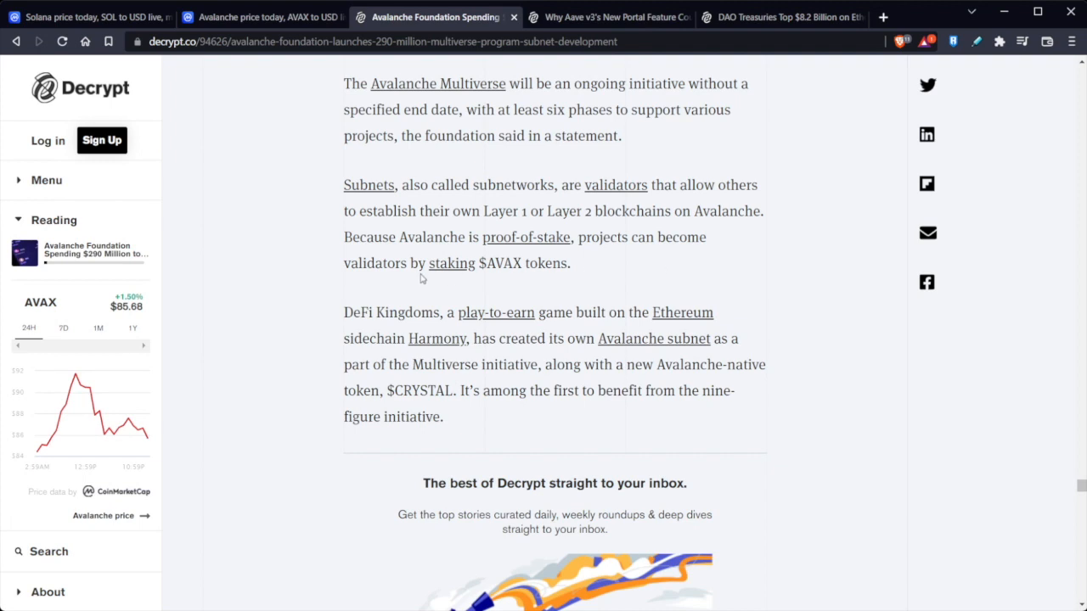
pyautogui.moveTo(715, 271)
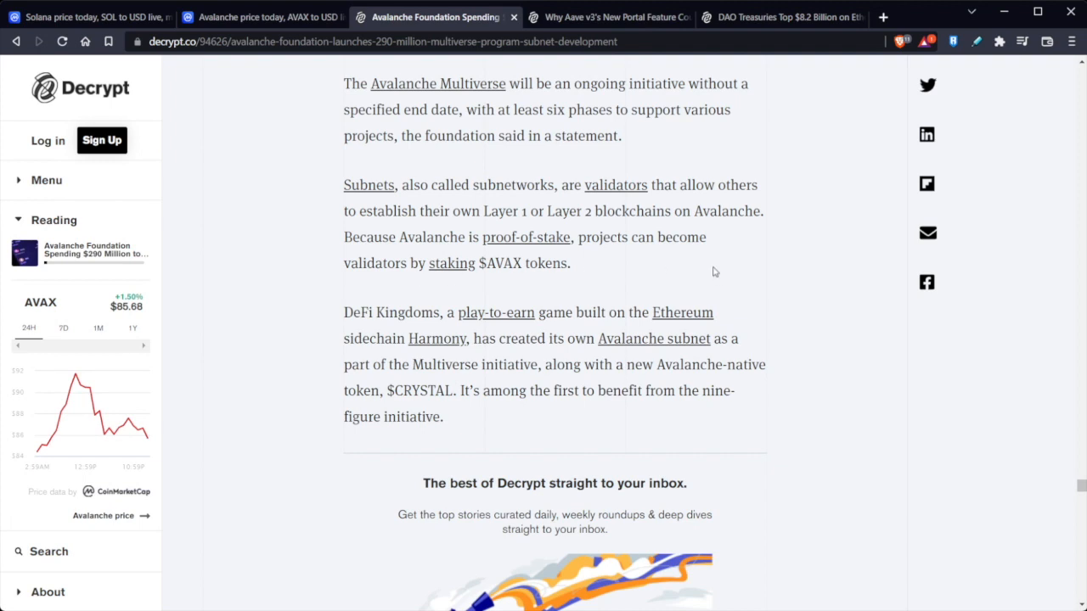
pyautogui.moveTo(536, 291)
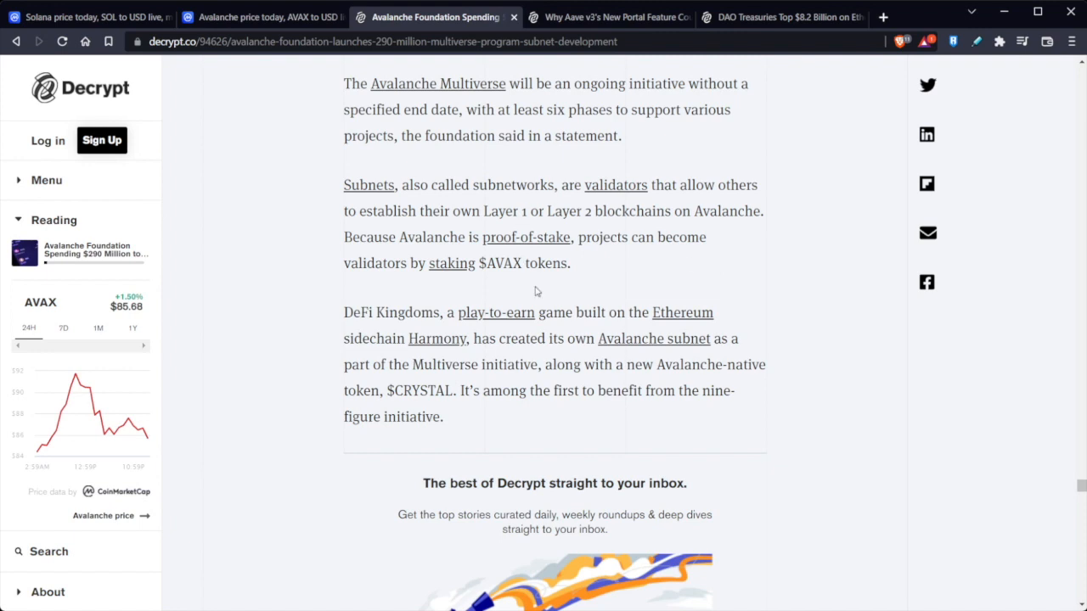
pyautogui.moveTo(669, 279)
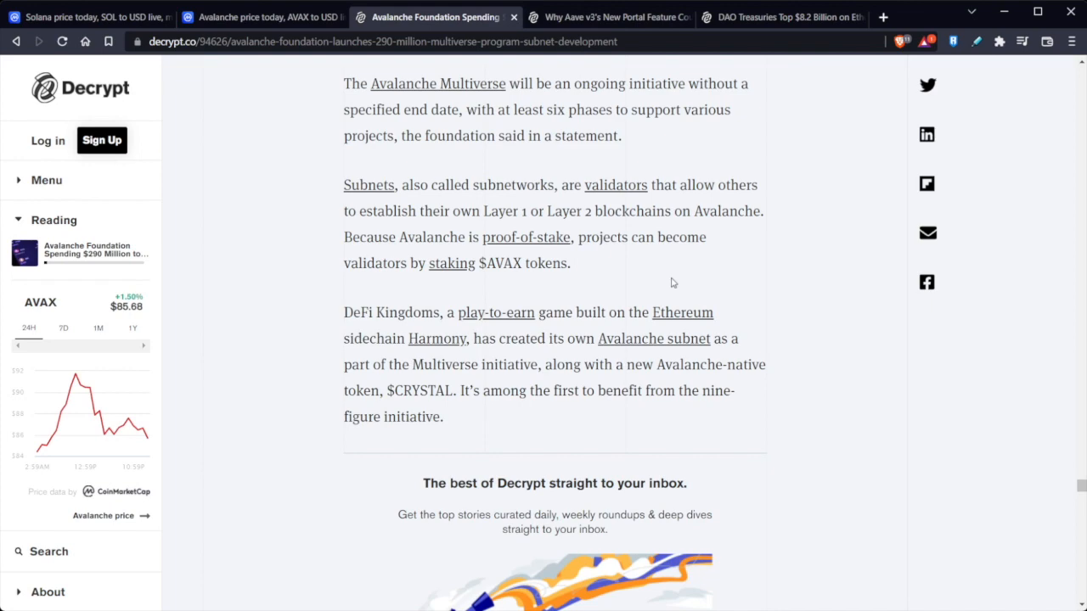
pyautogui.scroll(-3)
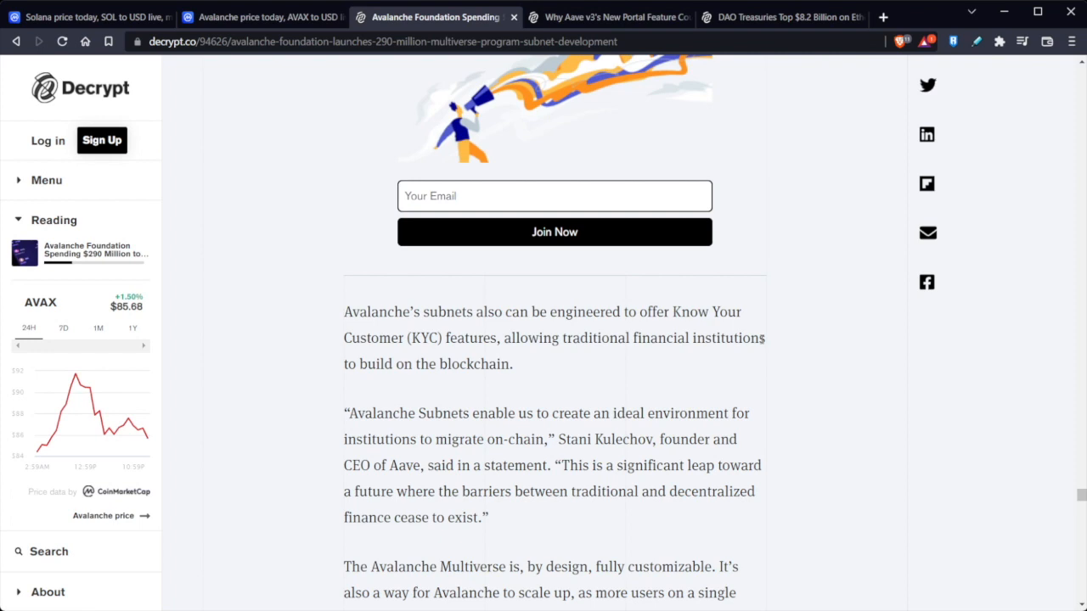
# Step: Open Avalanche's price page and switch the AVAX chart through 1M, 3M and 1Y
pyautogui.click(264, 16)
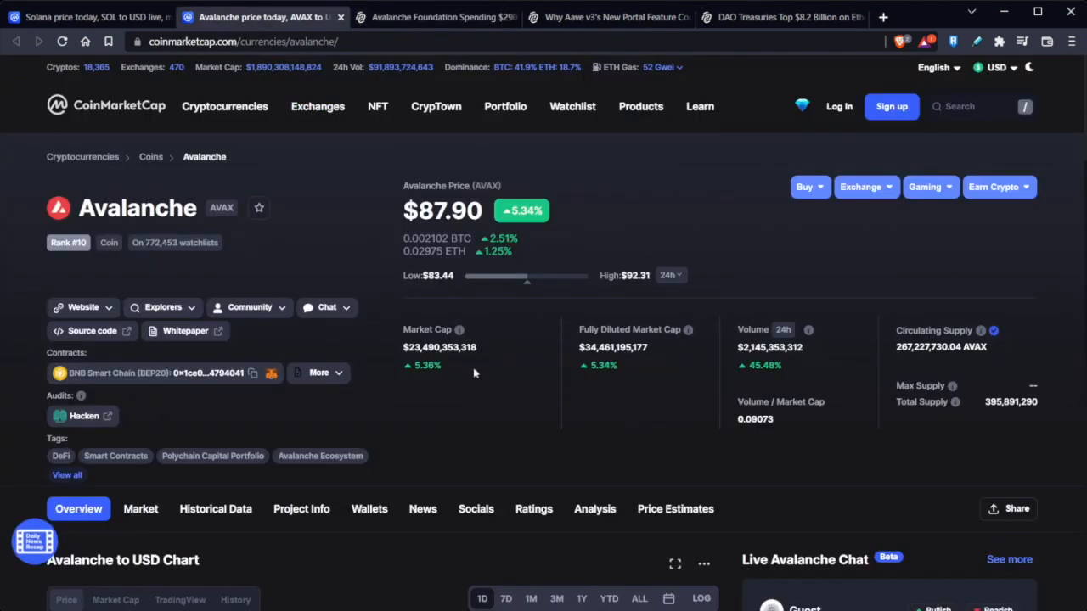
pyautogui.moveTo(573, 444)
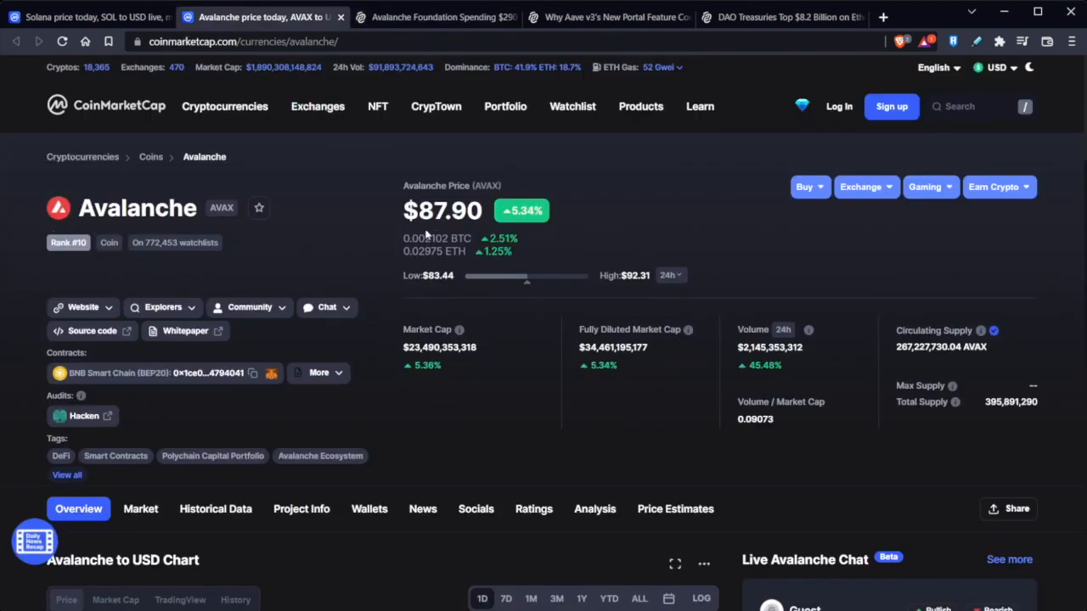
pyautogui.scroll(-3)
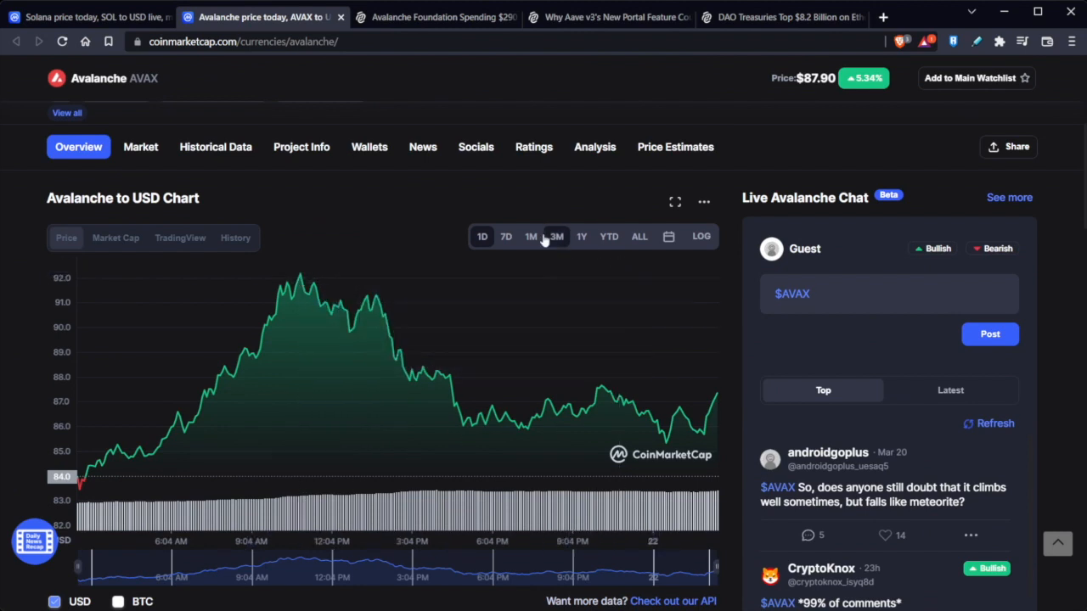
pyautogui.click(530, 236)
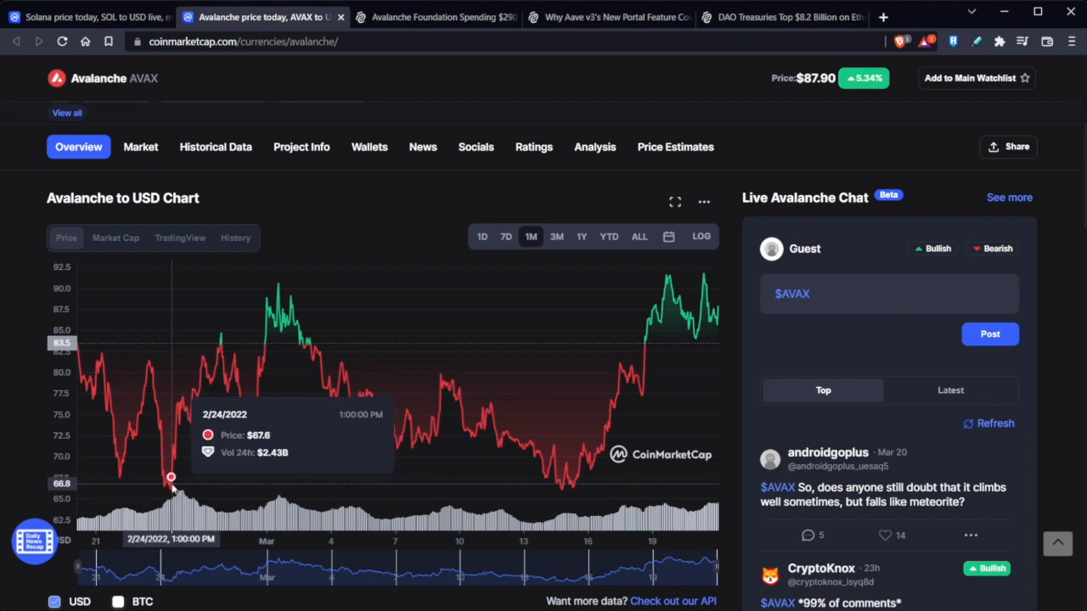
pyautogui.moveTo(170, 488)
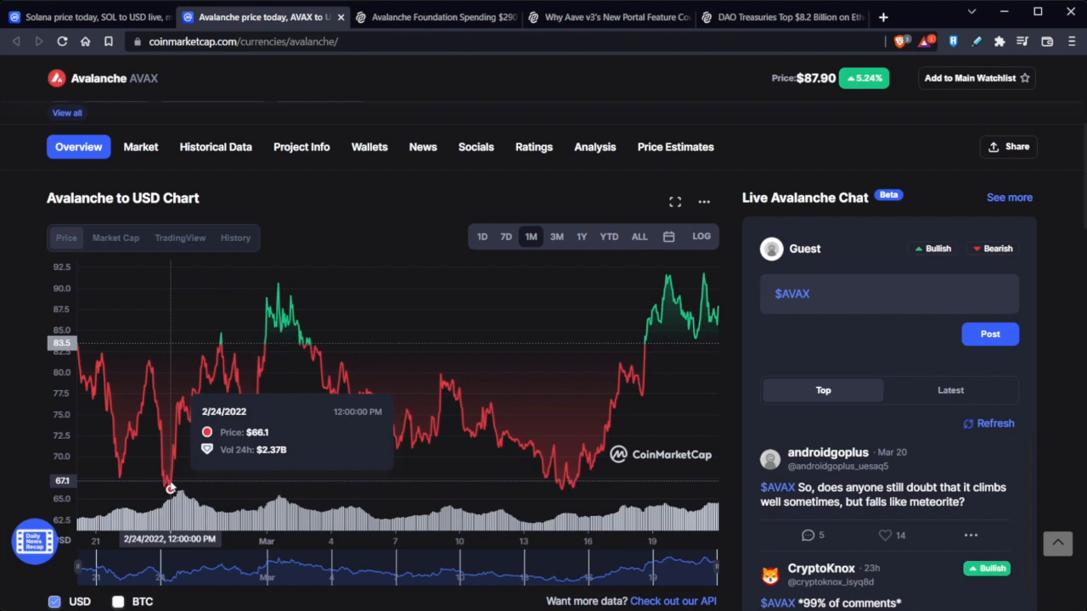
pyautogui.click(556, 236)
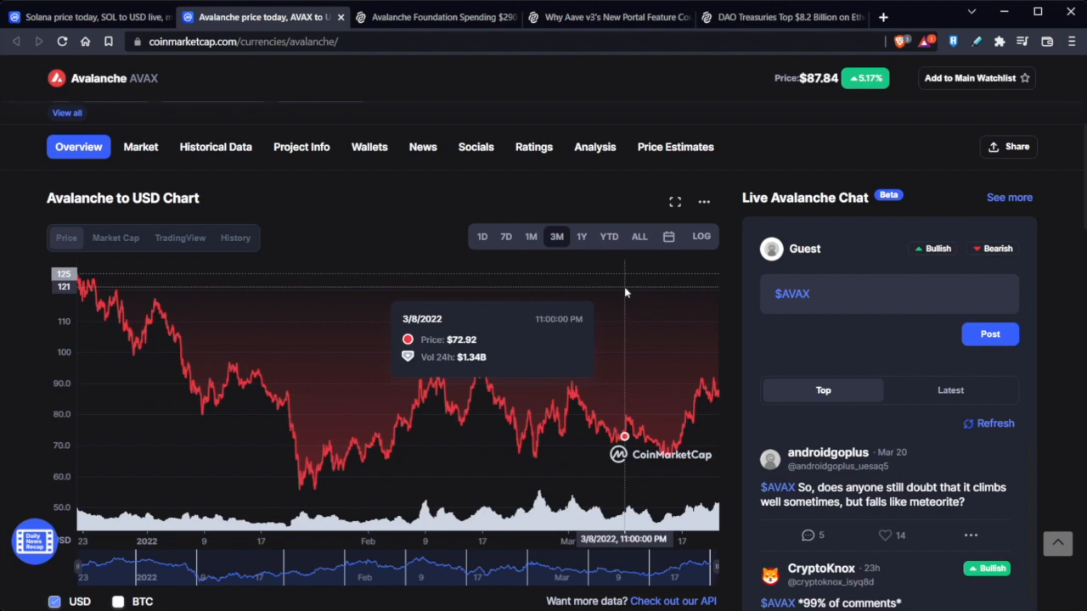
pyautogui.moveTo(624, 278)
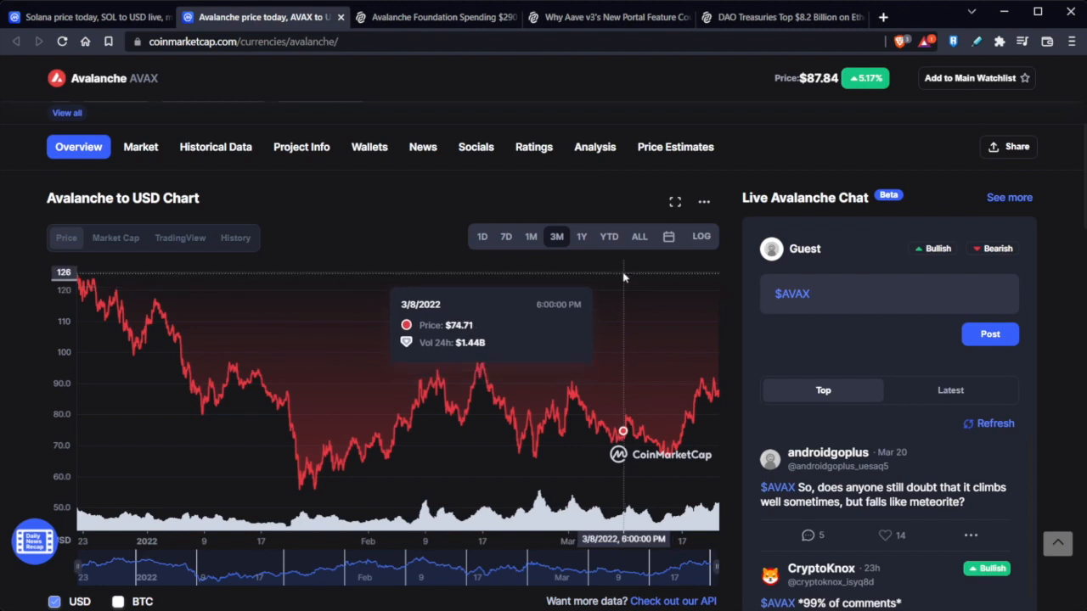
pyautogui.click(580, 236)
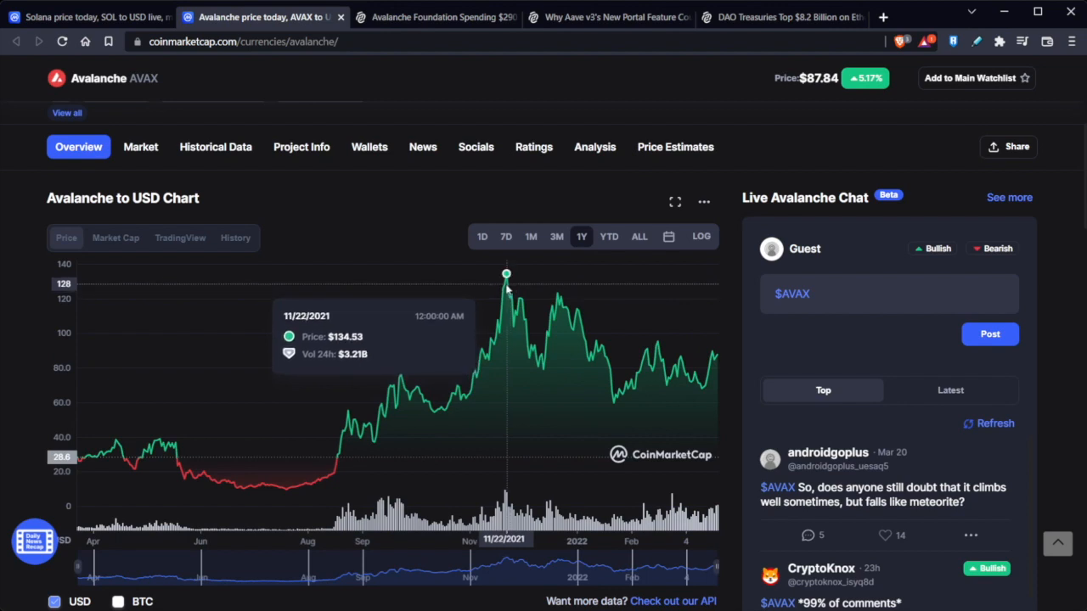
pyautogui.moveTo(424, 348)
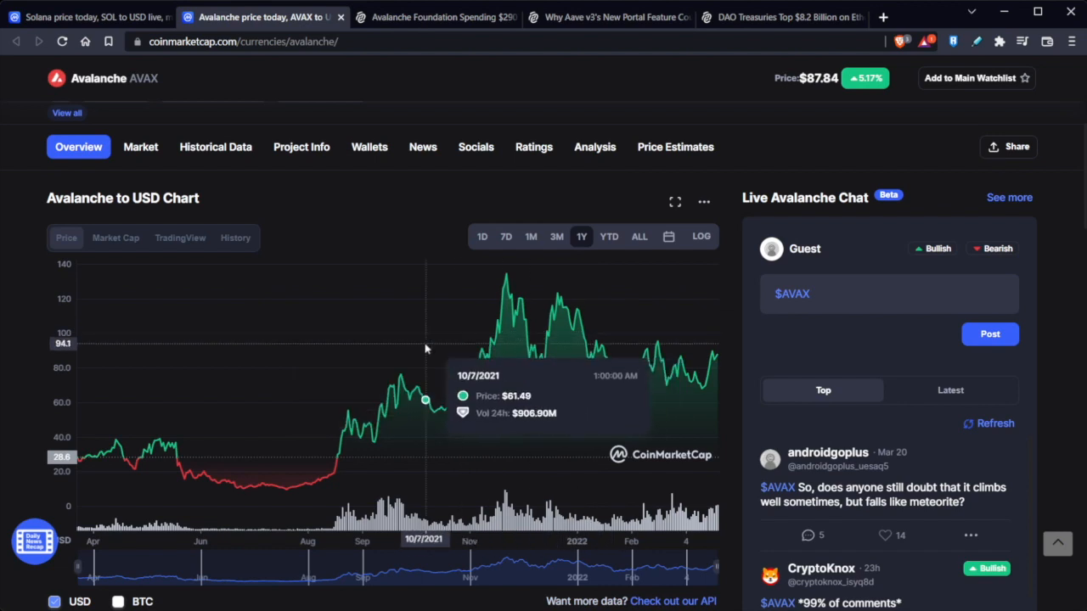
pyautogui.moveTo(285, 490)
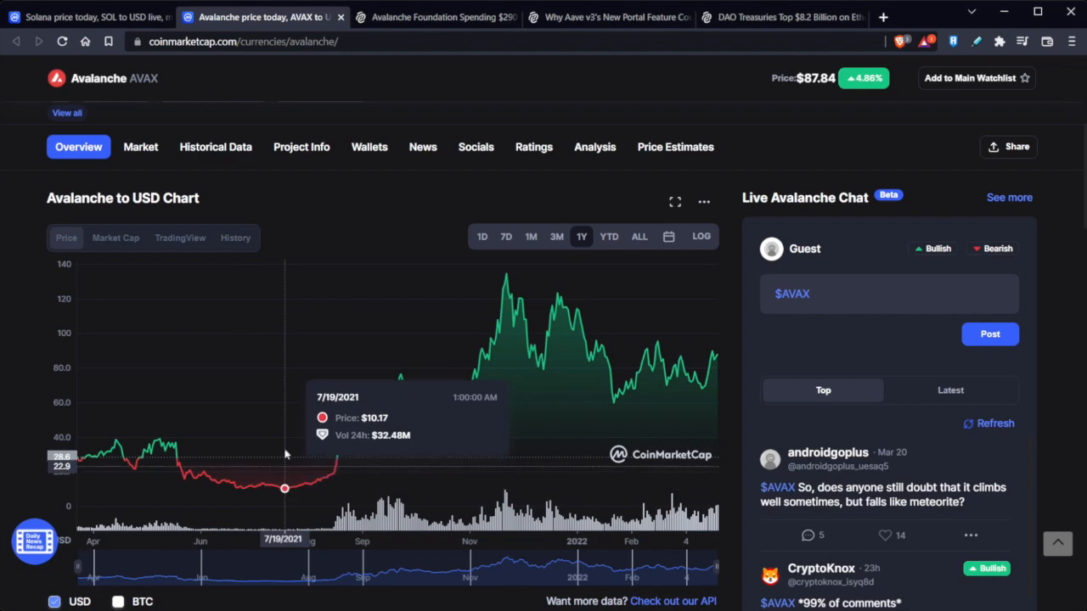
pyautogui.moveTo(832, 347)
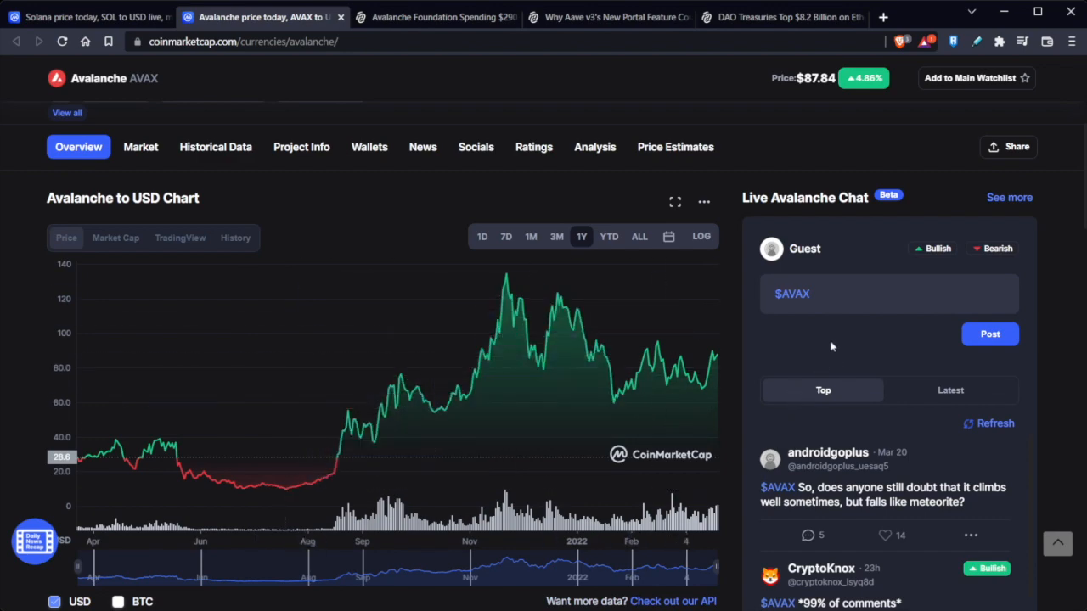
pyautogui.scroll(-3)
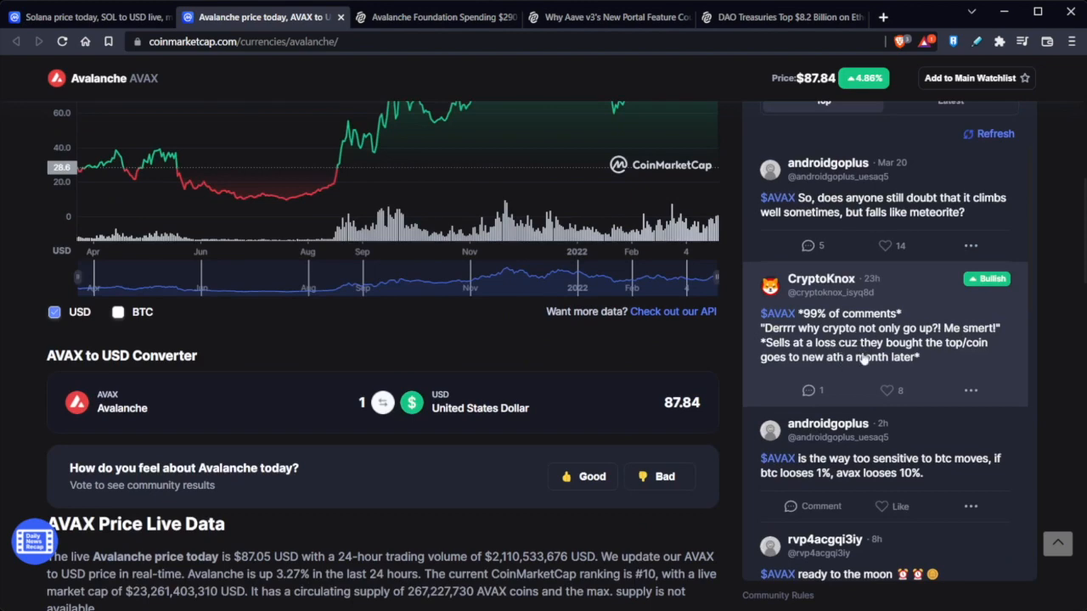
pyautogui.click(84, 17)
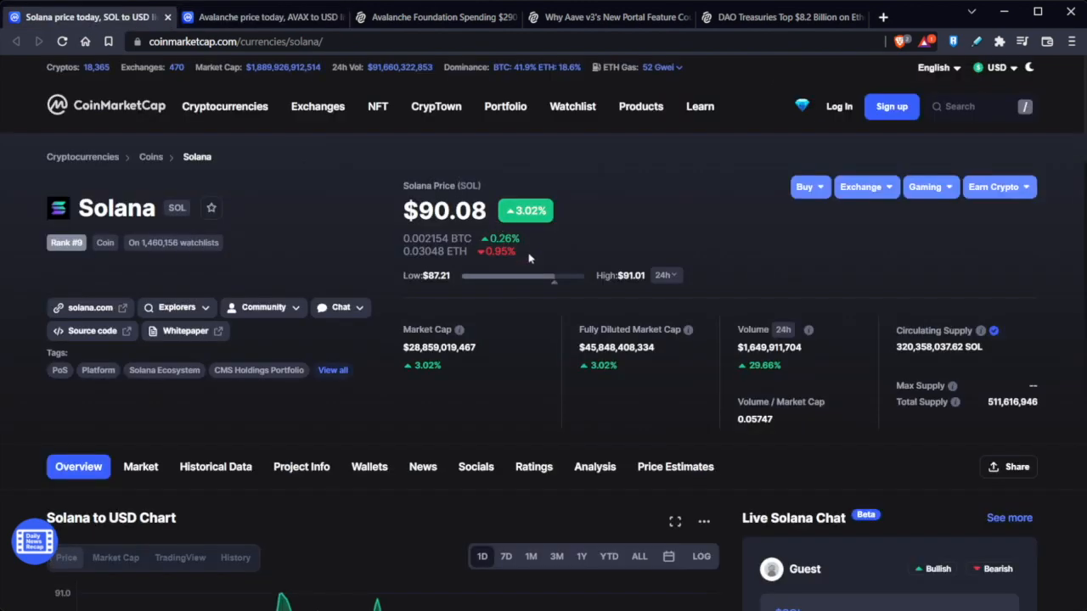
pyautogui.moveTo(649, 416)
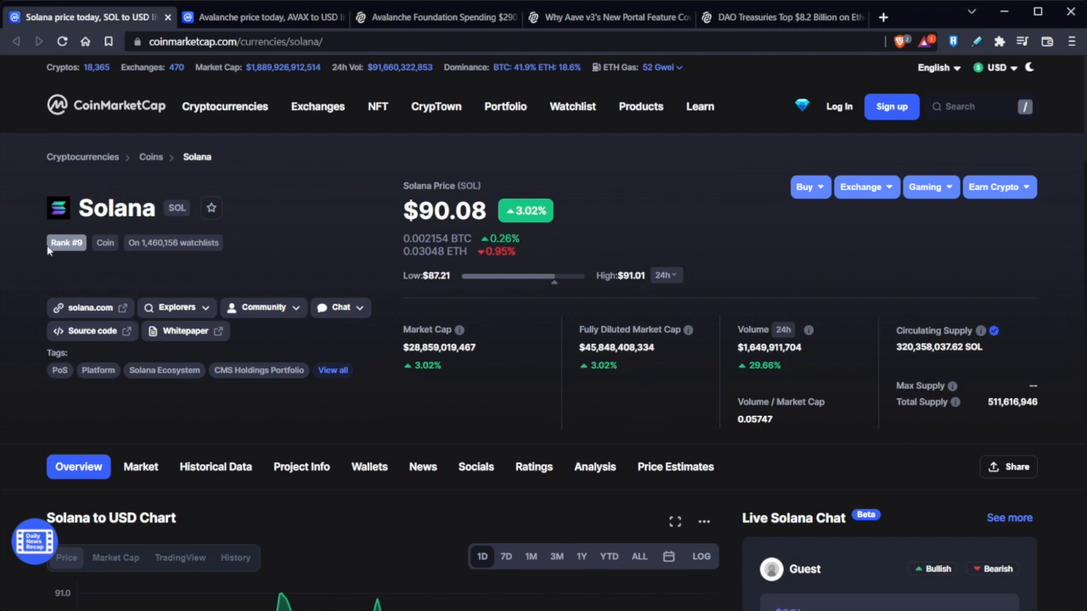
pyautogui.click(263, 17)
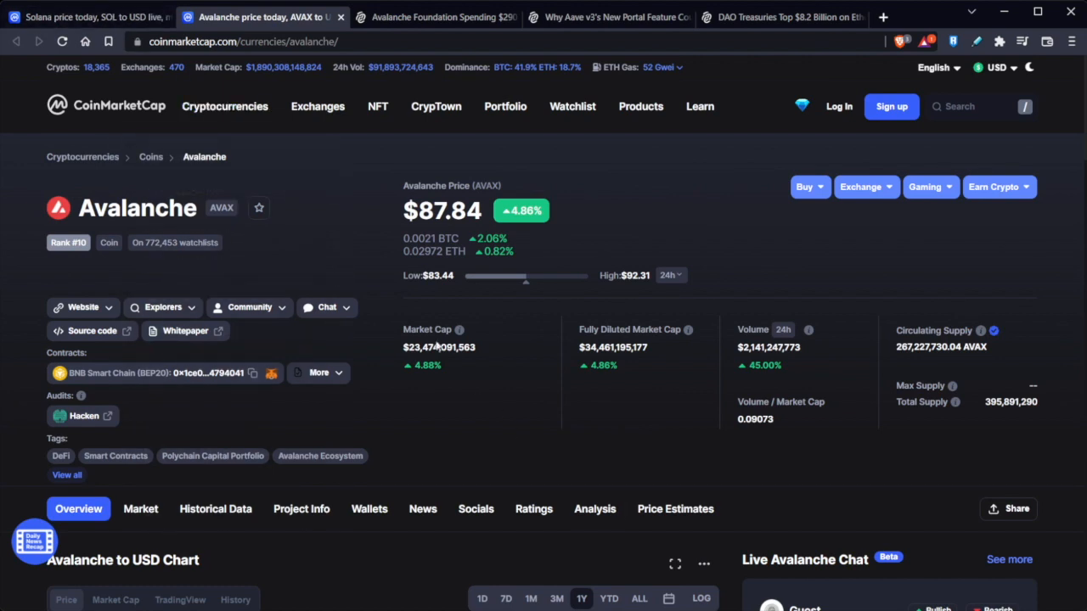
pyautogui.moveTo(436, 346)
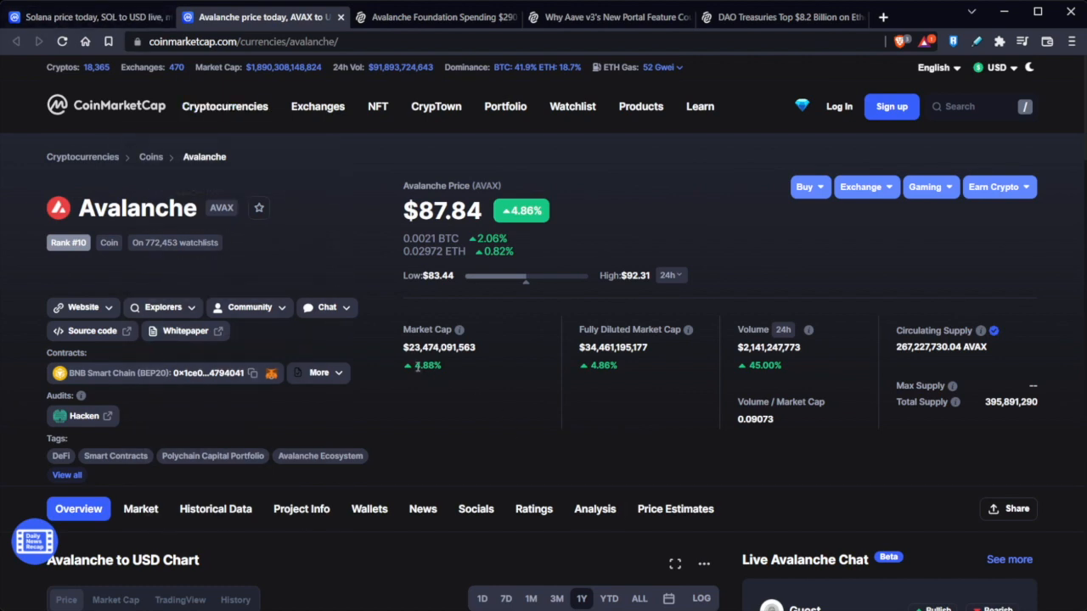
pyautogui.moveTo(420, 359)
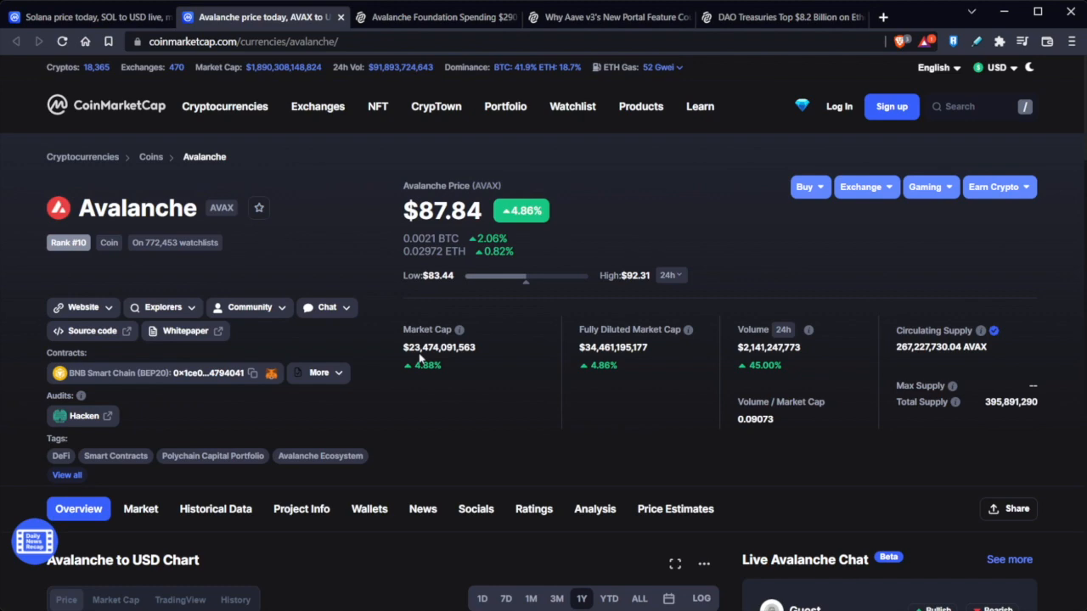
# Step: Switch to Solana's price page and return to its top showing SOL at $90.10
pyautogui.click(85, 17)
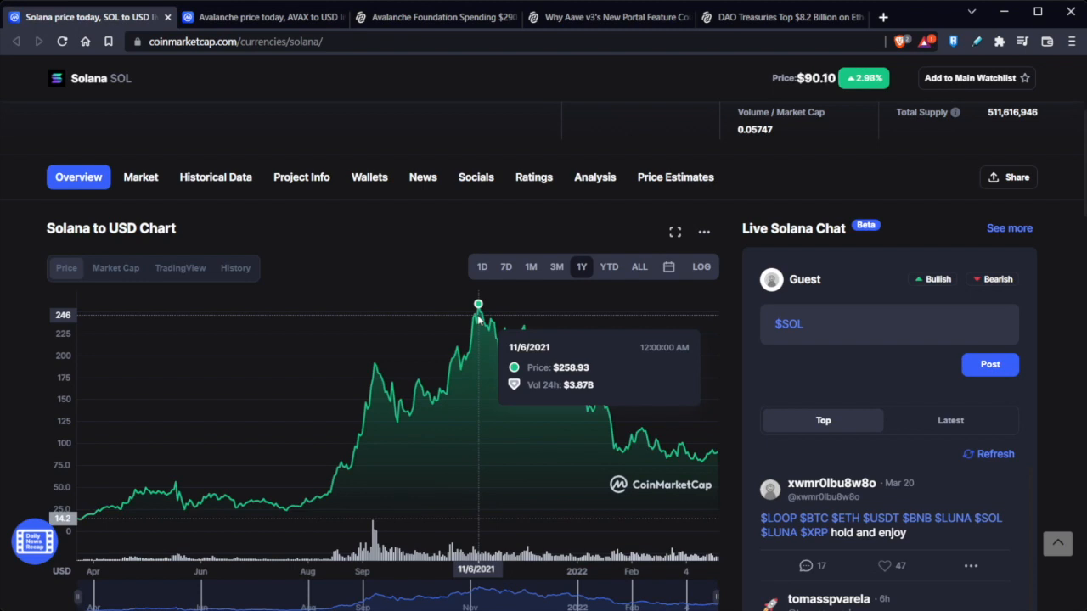
pyautogui.moveTo(580, 199)
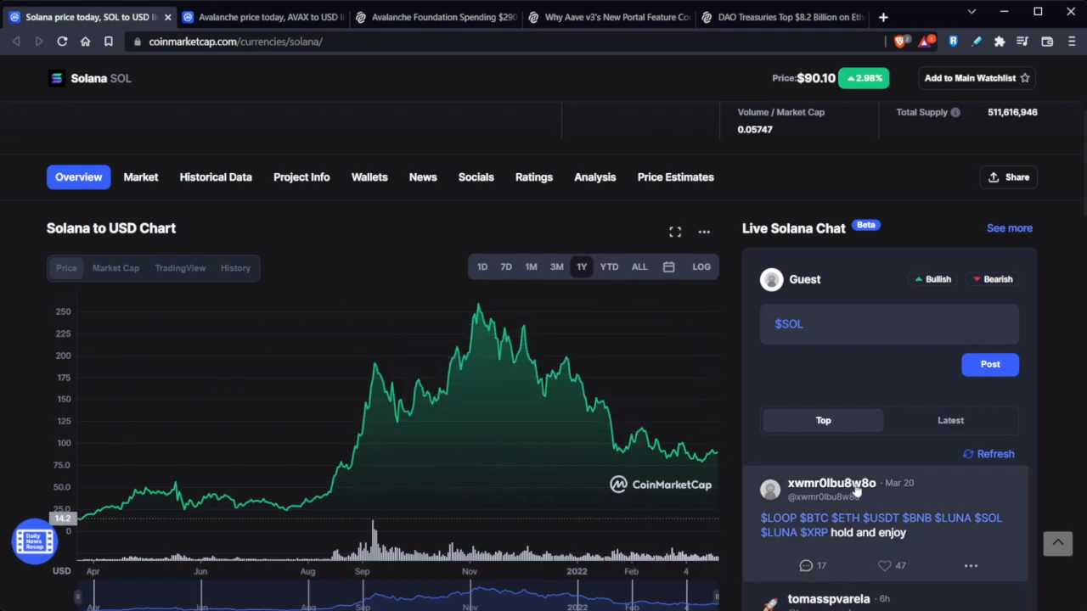
pyautogui.moveTo(820, 391)
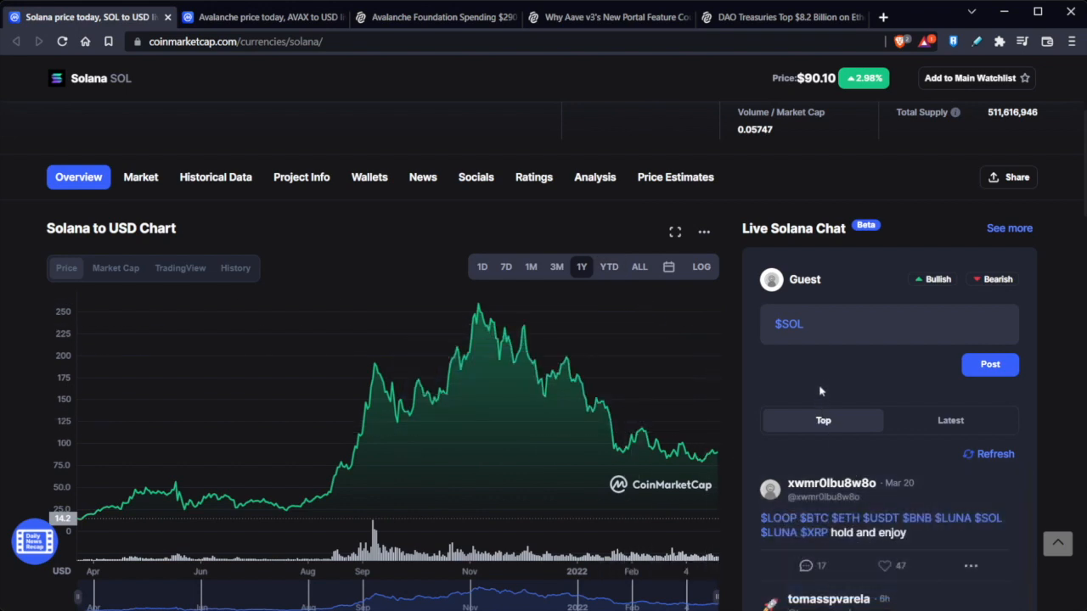
pyautogui.moveTo(813, 376)
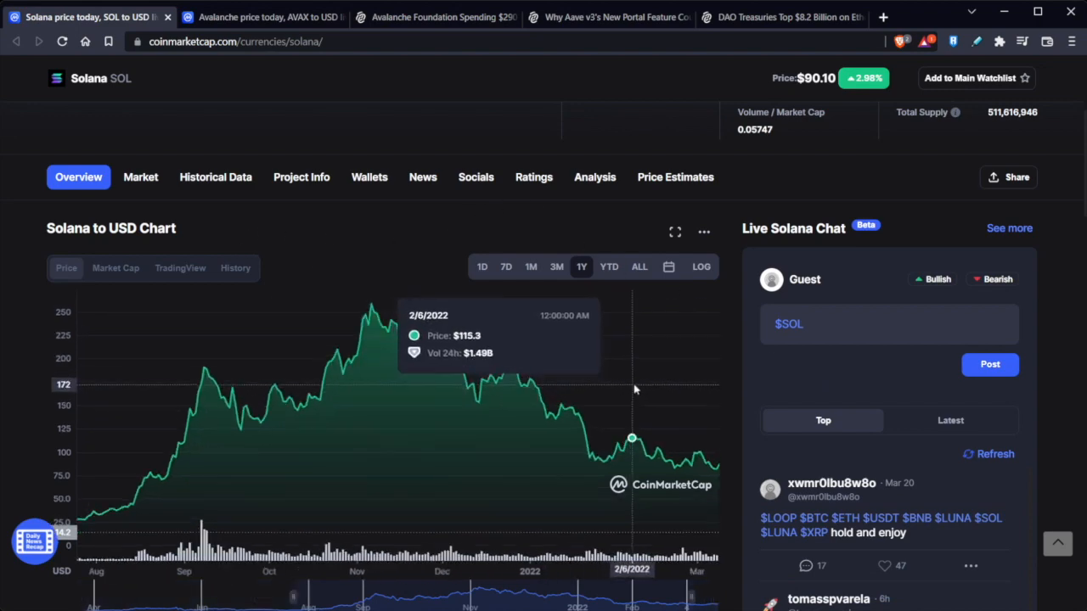
pyautogui.scroll(3)
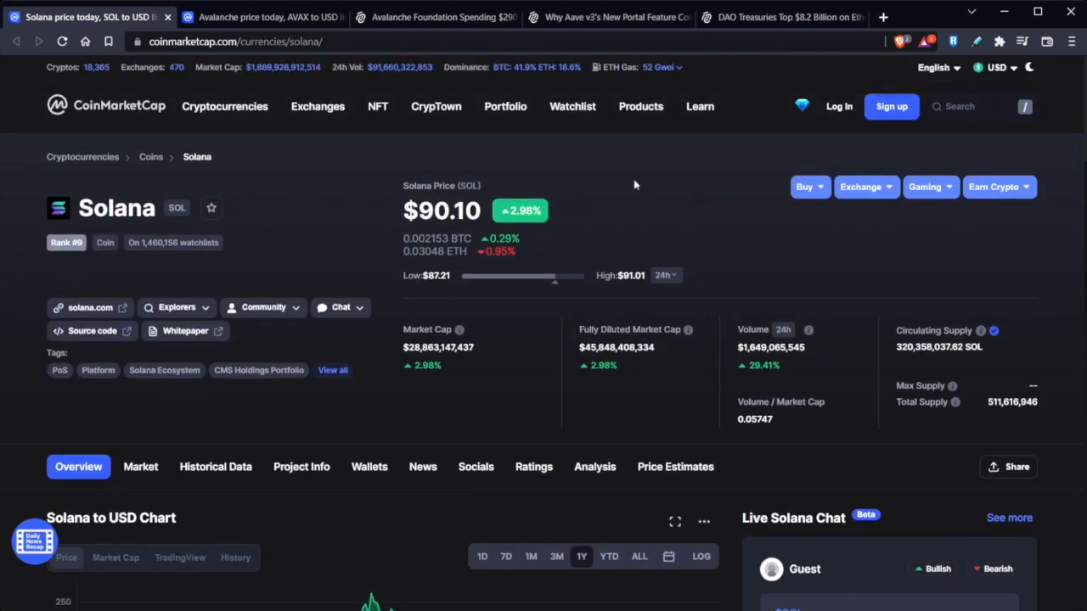